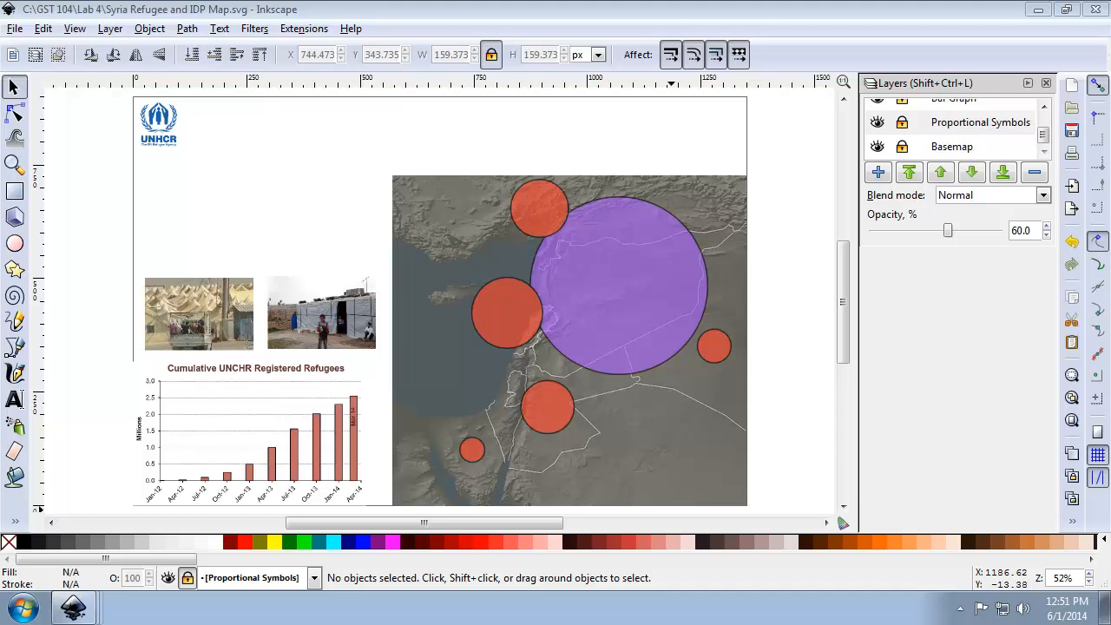
Create a layer named Map Labels and raise it to the top of the layer stack.
{"action": "left_click", "coordinate": [879, 172]}
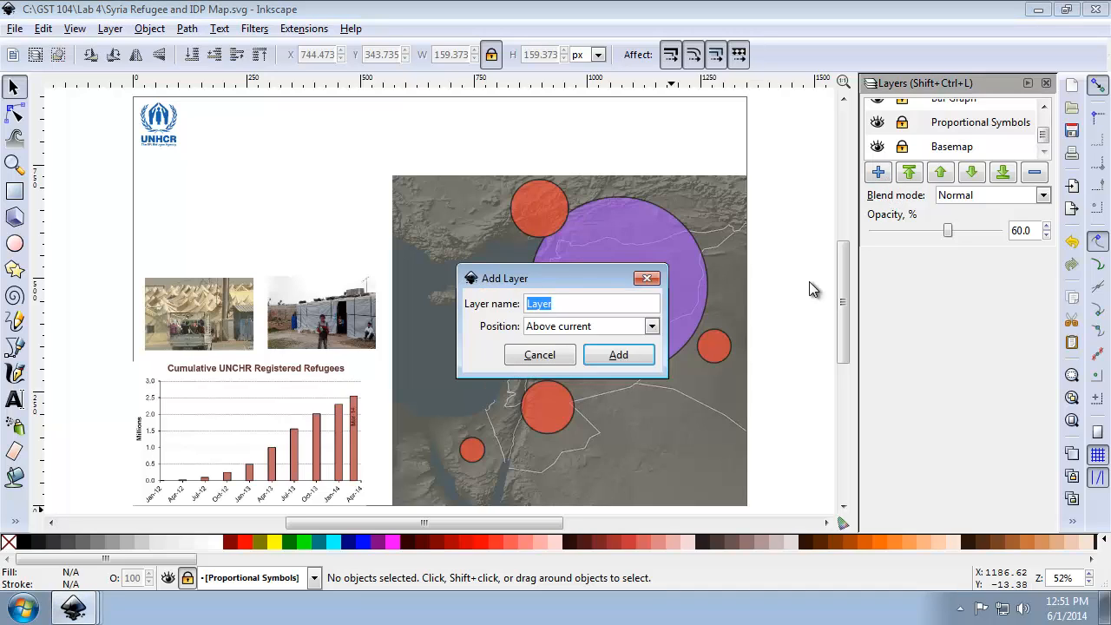
{"action": "type", "text": "Map La"}
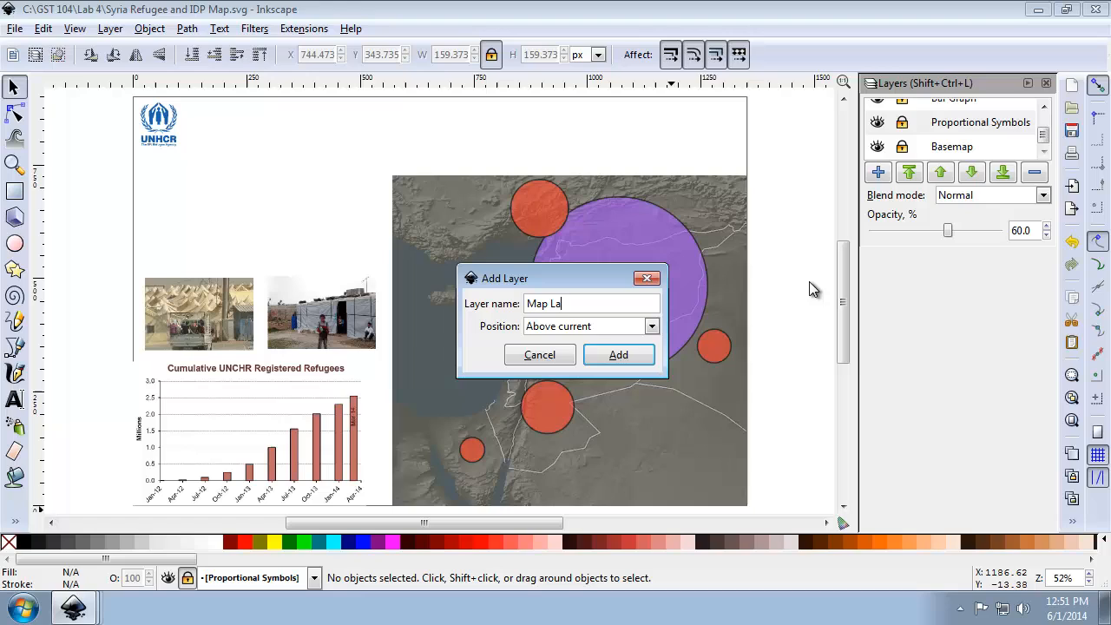
{"action": "left_click", "coordinate": [619, 354]}
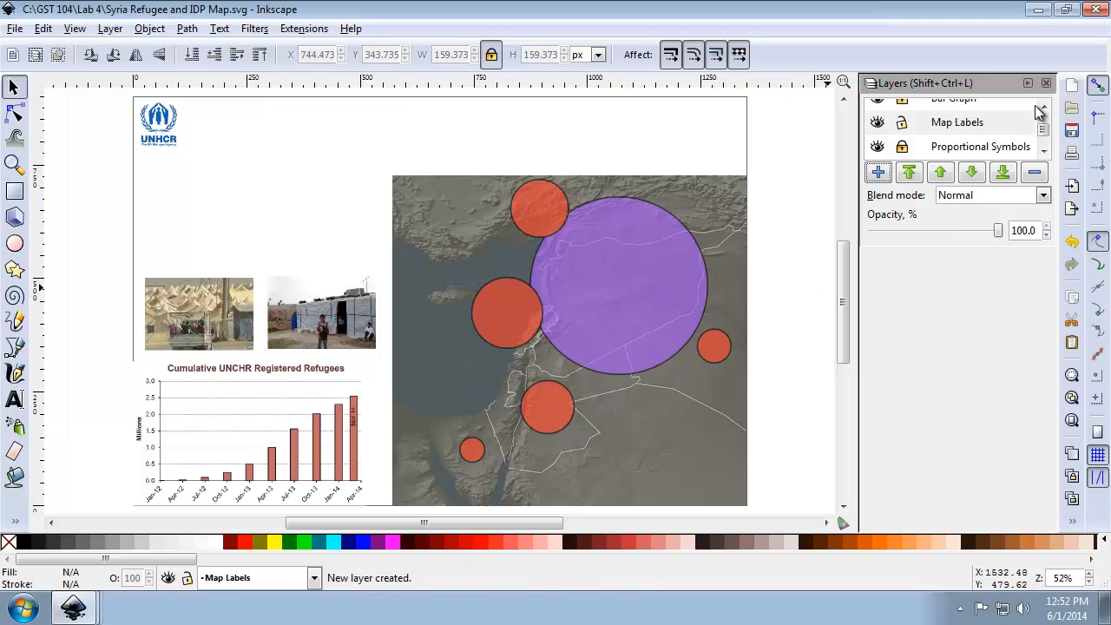
{"action": "left_click", "coordinate": [941, 172]}
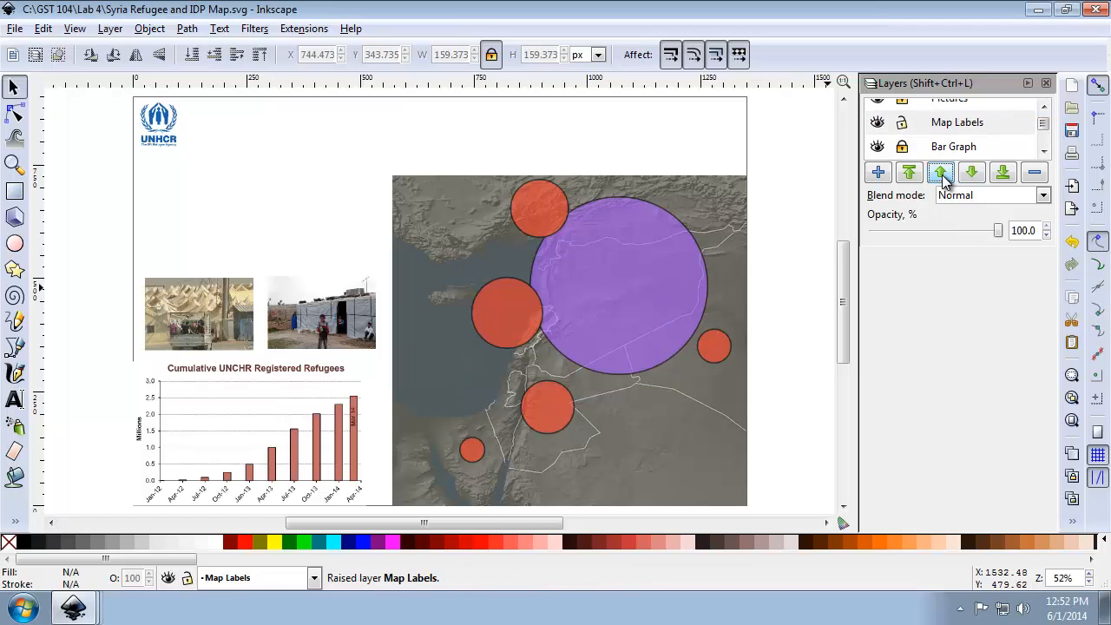
{"action": "left_click", "coordinate": [941, 172]}
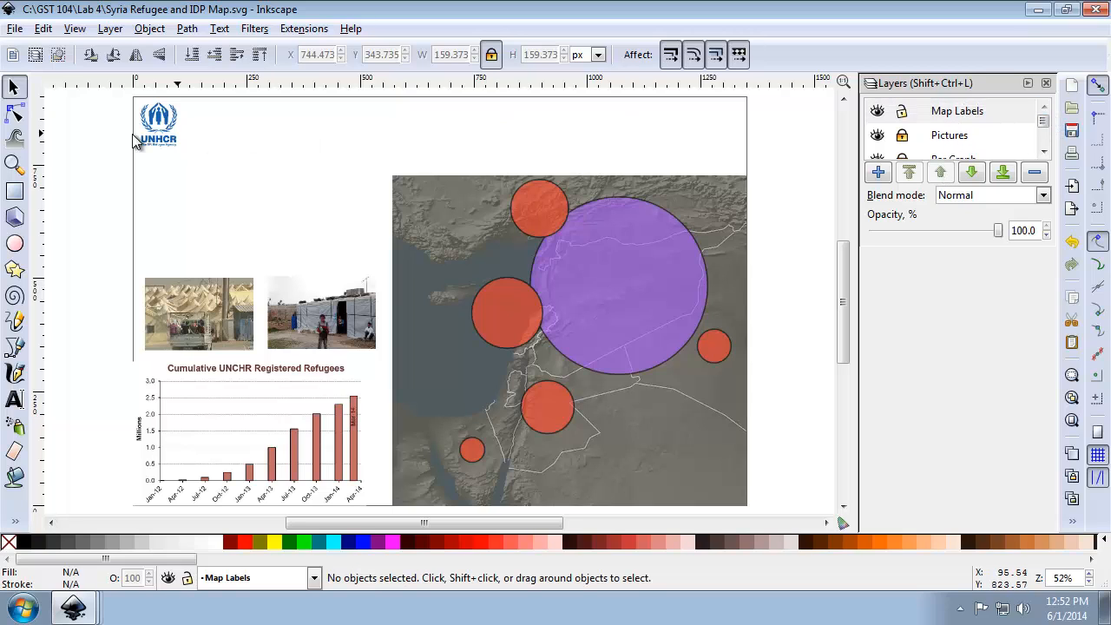
Add a TURKEY text label above the Turkey circle using the Text tool.
{"action": "left_click", "coordinate": [14, 400]}
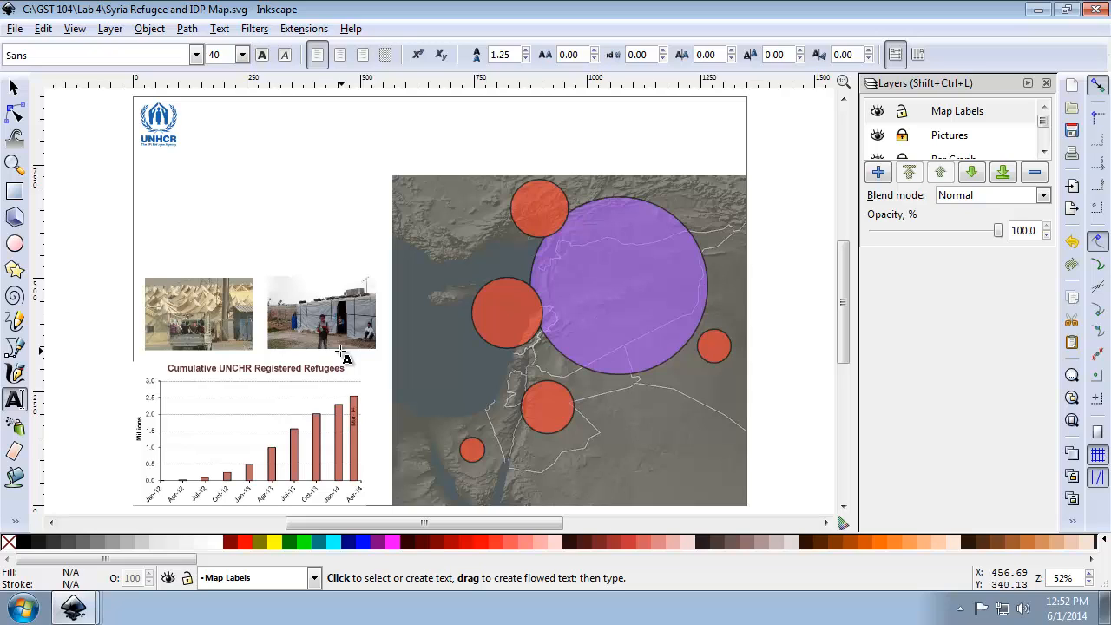
{"action": "mouse_move", "coordinate": [885, 378]}
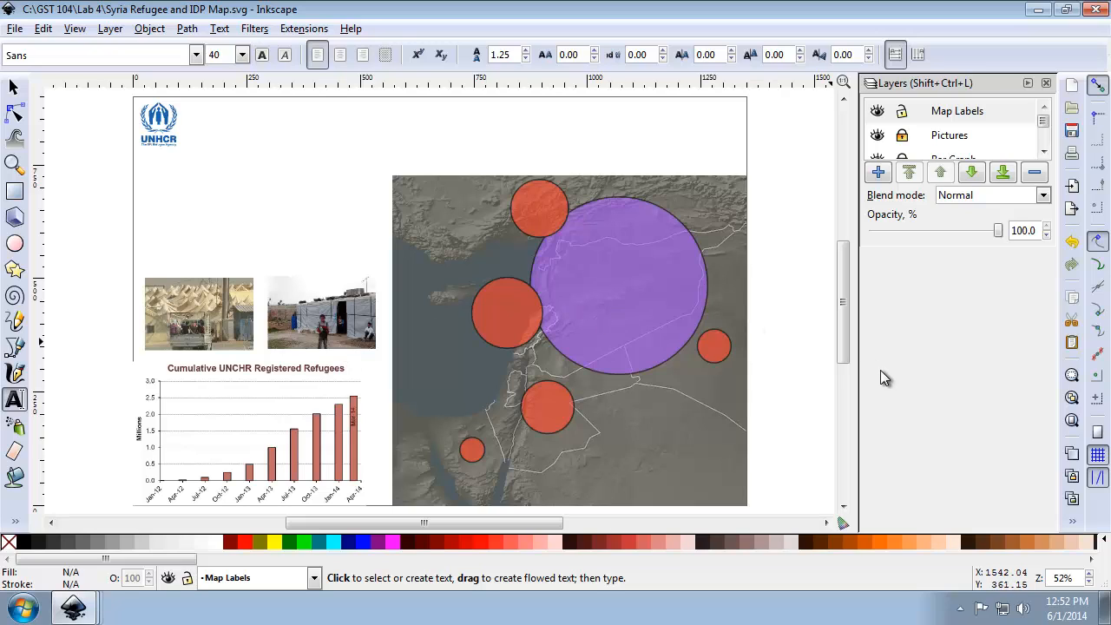
{"action": "mouse_move", "coordinate": [512, 277]}
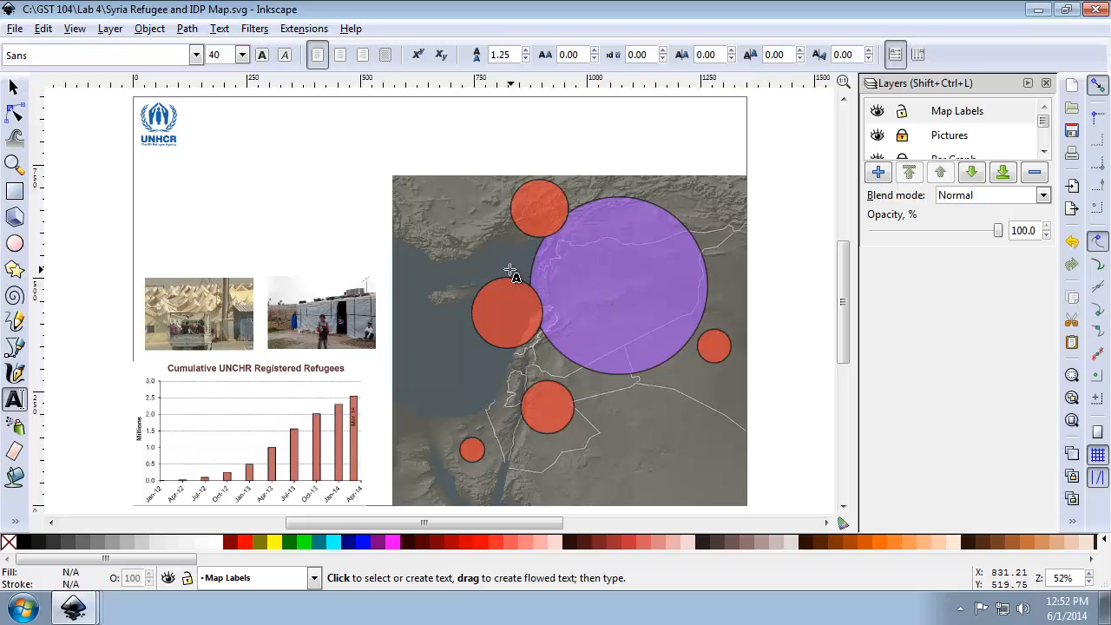
{"action": "mouse_move", "coordinate": [520, 477]}
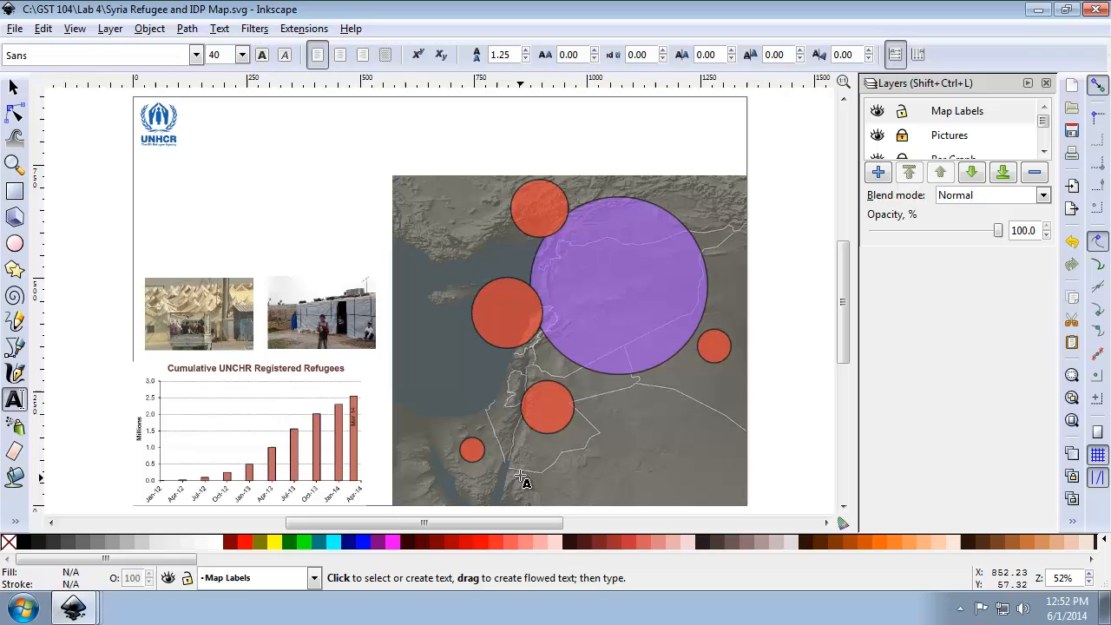
{"action": "left_click", "coordinate": [448, 229]}
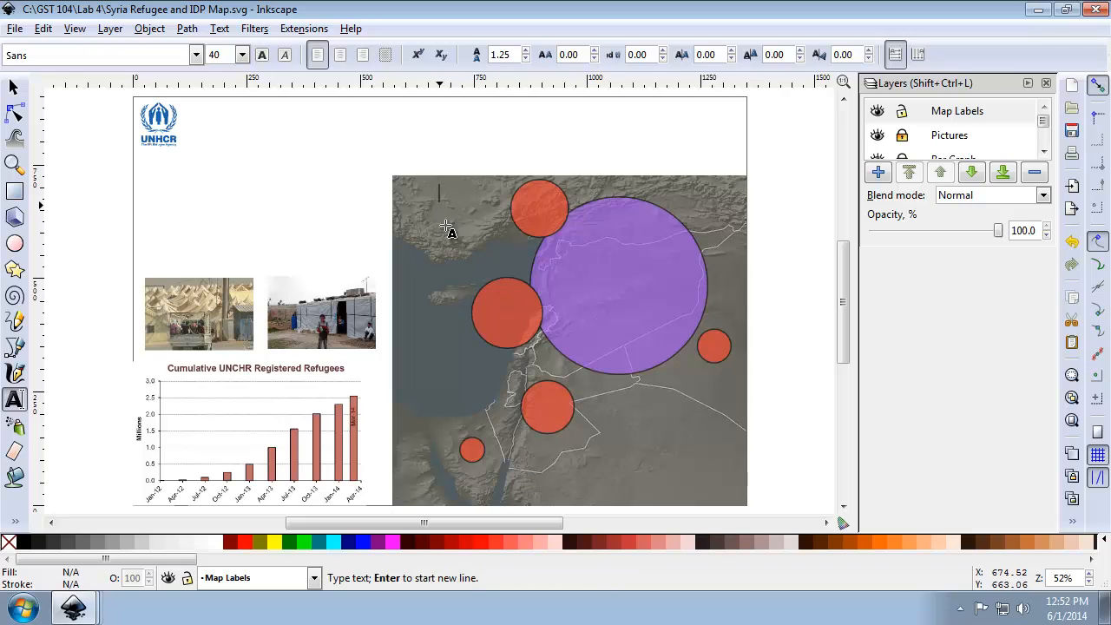
{"action": "type", "text": "TURKEY"}
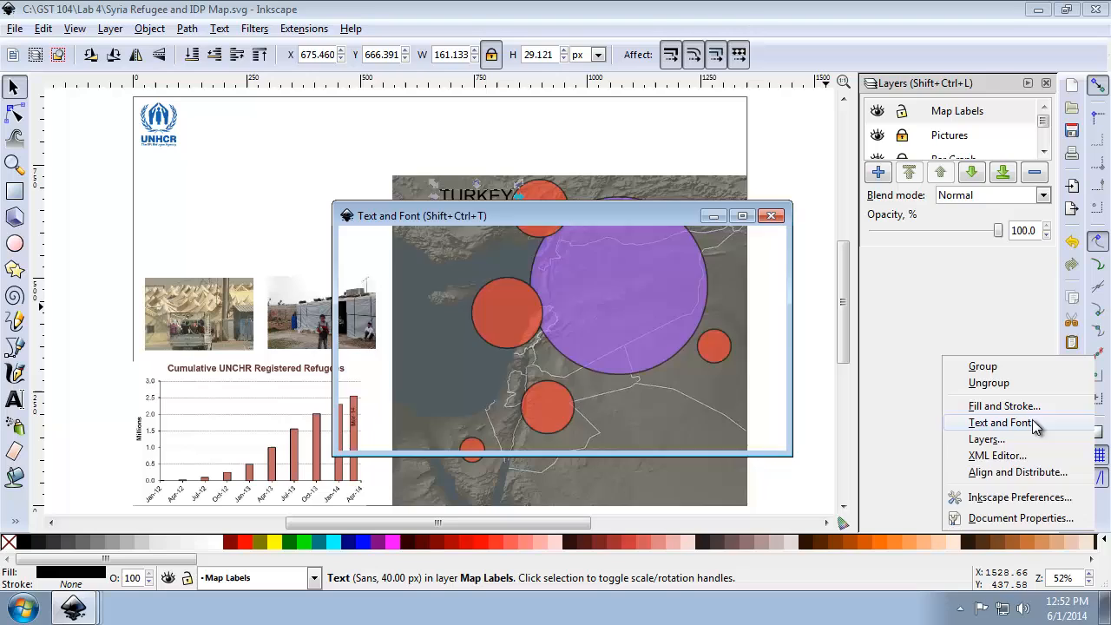
Set the TURKEY label to Arial at font size 18 via Text and Font.
{"action": "left_click", "coordinate": [1000, 422]}
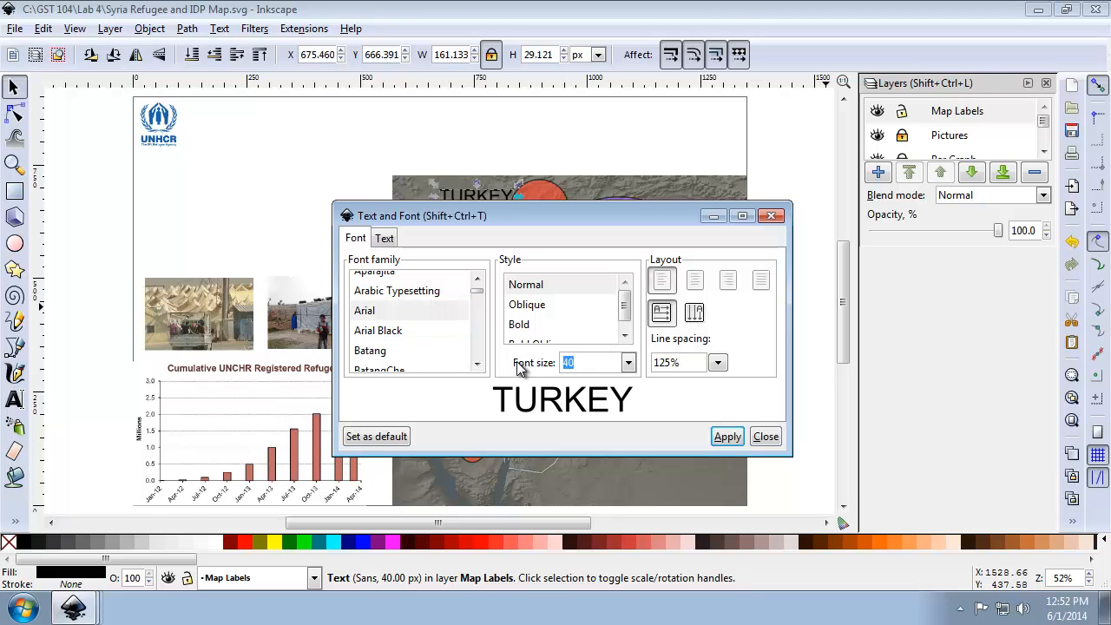
{"action": "type", "text": "18"}
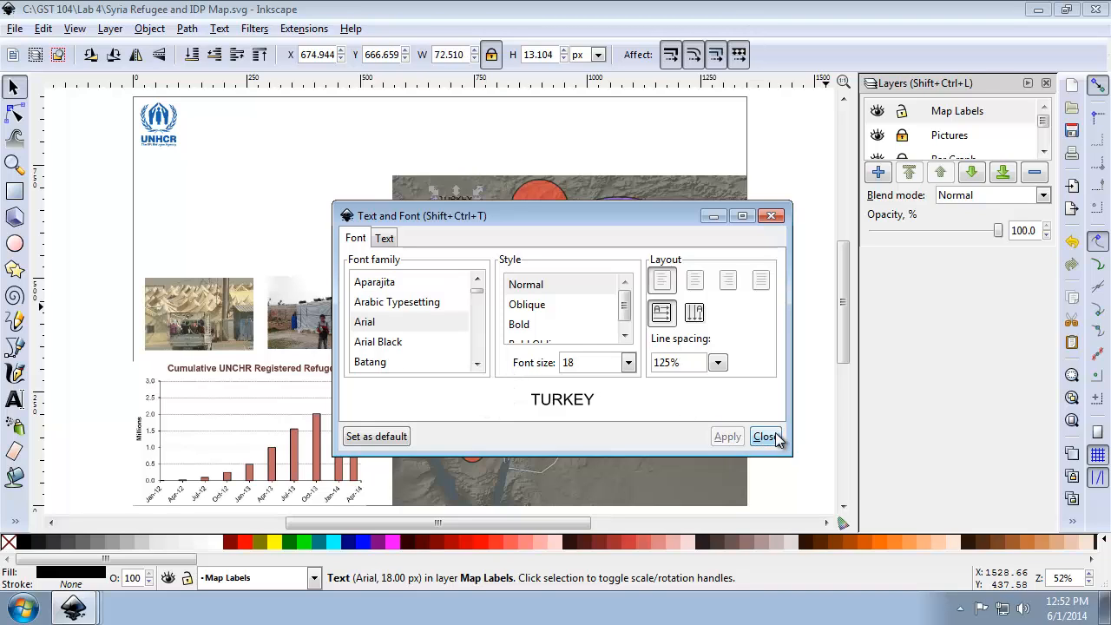
{"action": "left_click", "coordinate": [766, 436]}
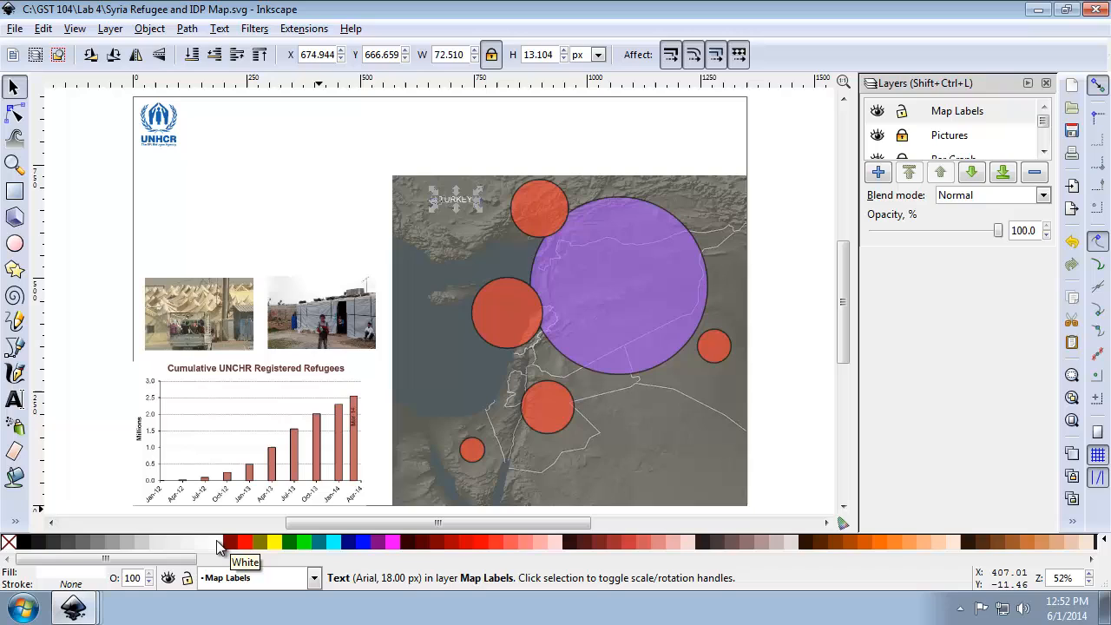
{"action": "mouse_move", "coordinate": [449, 267]}
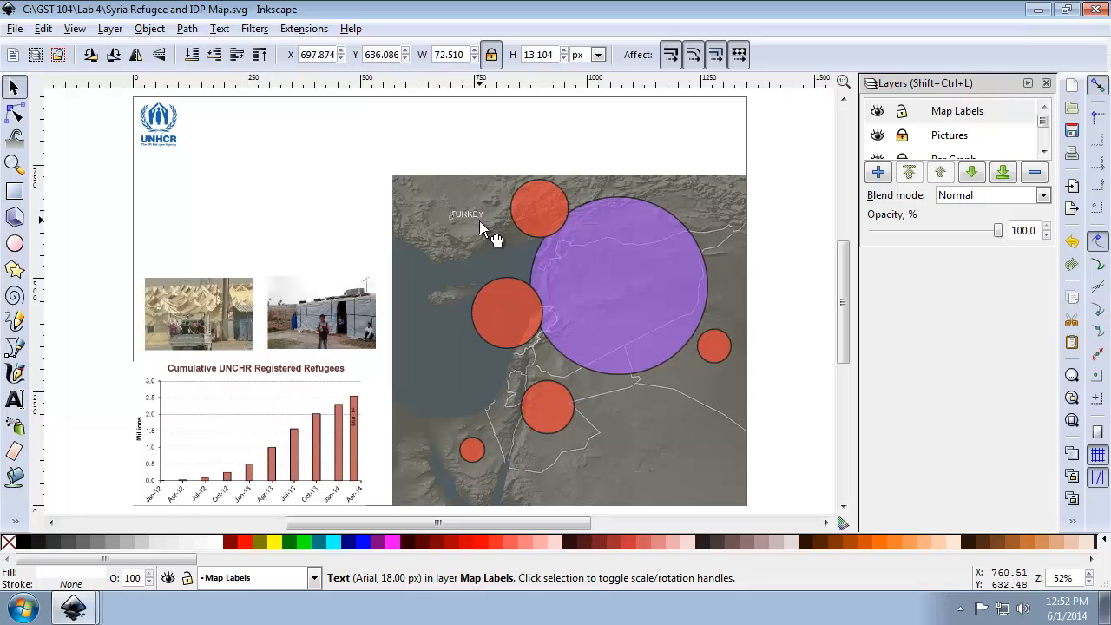
Drag the white TURKEY label into place next to the Turkey circle.
{"action": "left_click_drag", "start_coordinate": [467, 214], "coordinate": [469, 218]}
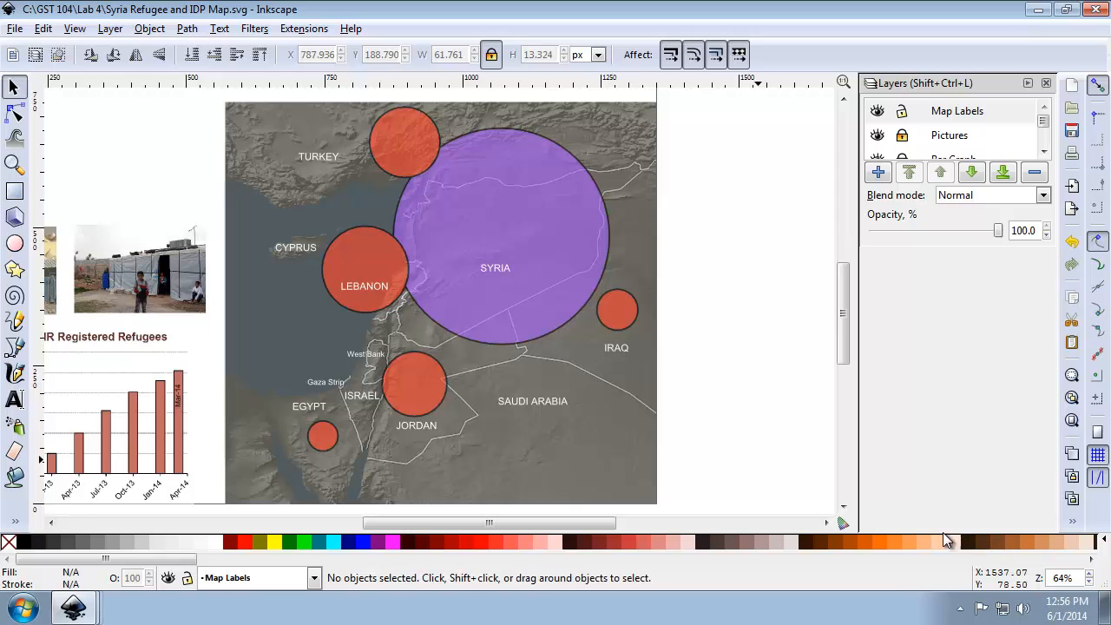
{"action": "mouse_move", "coordinate": [16, 295]}
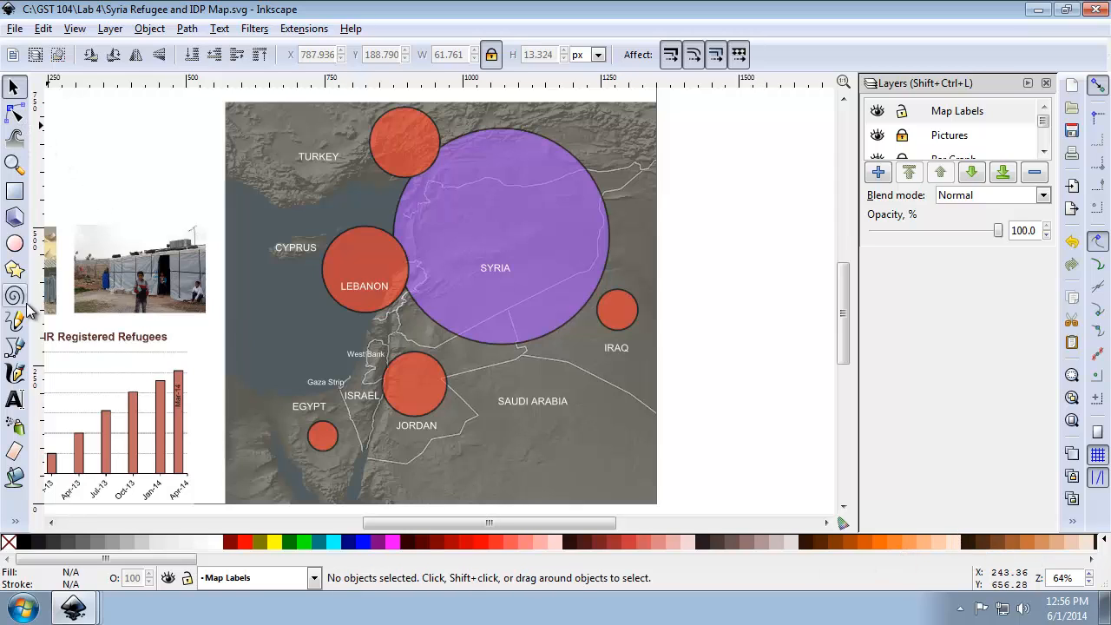
Add a 6.5 Million* refugee-count label inside the Syria circle.
{"action": "left_click", "coordinate": [14, 400]}
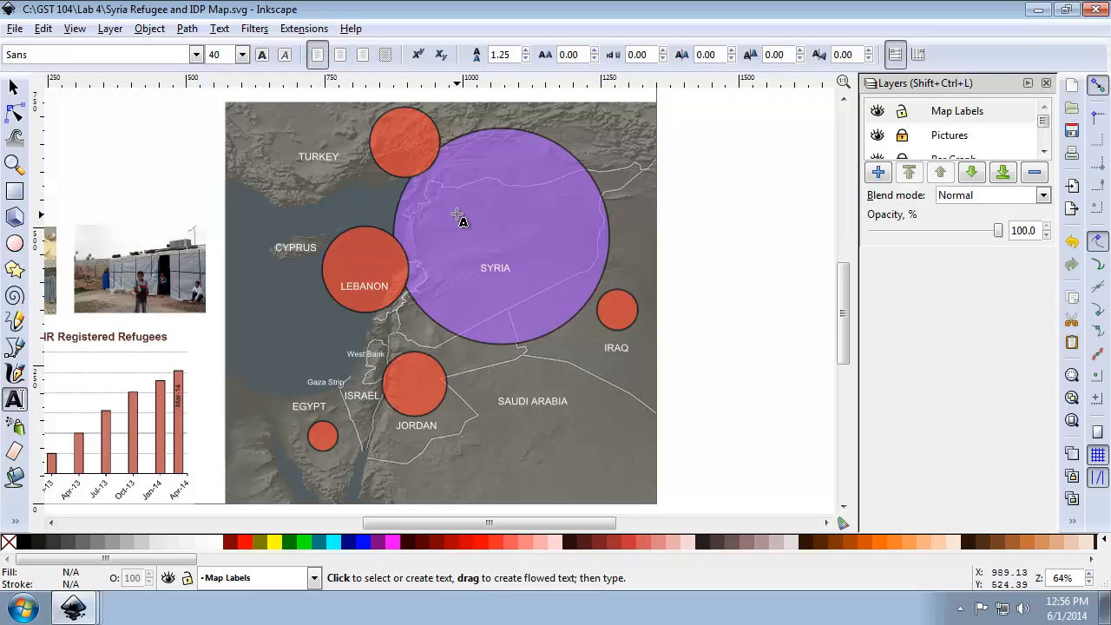
{"action": "left_click", "coordinate": [458, 215]}
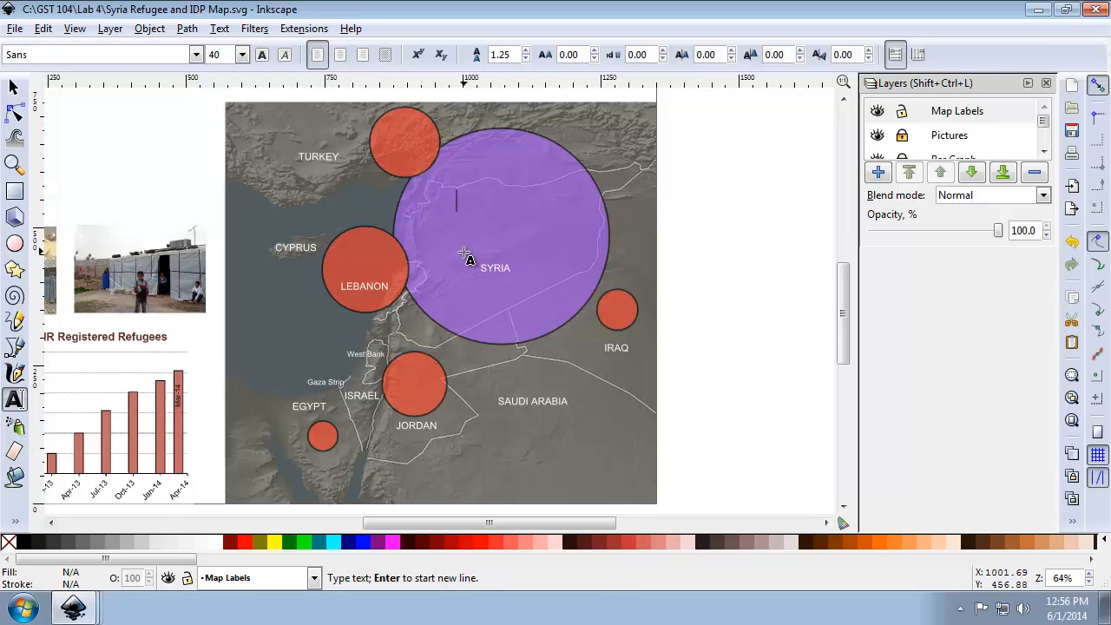
{"action": "type", "text": "6.5 Million*"}
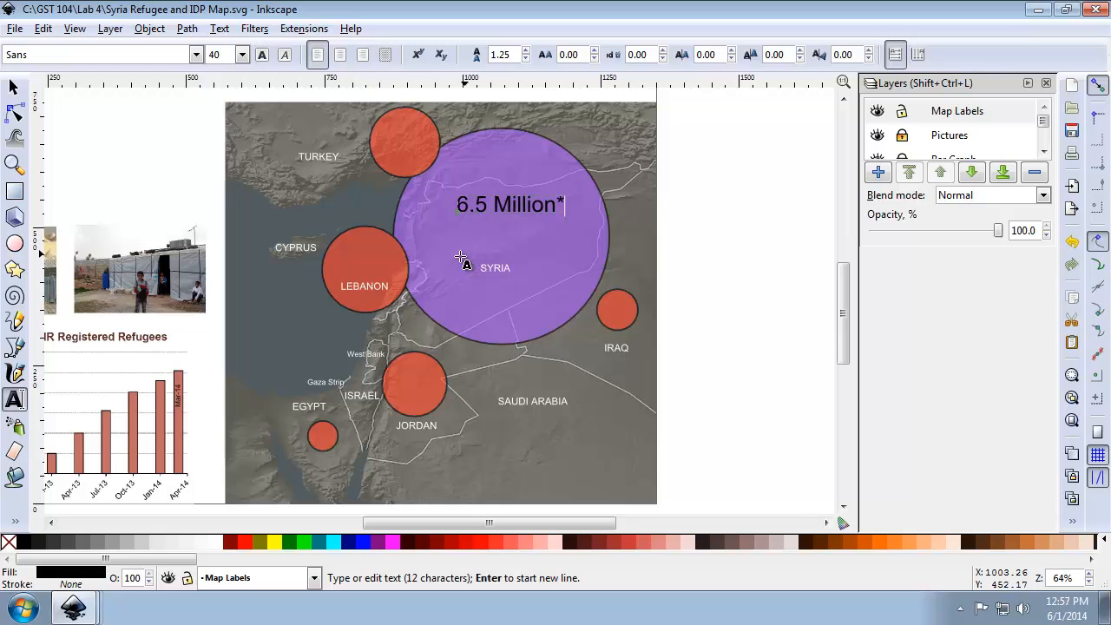
Set the 6.5 Million* count label to Arial at 32 px and apply.
{"action": "right_click", "coordinate": [462, 260]}
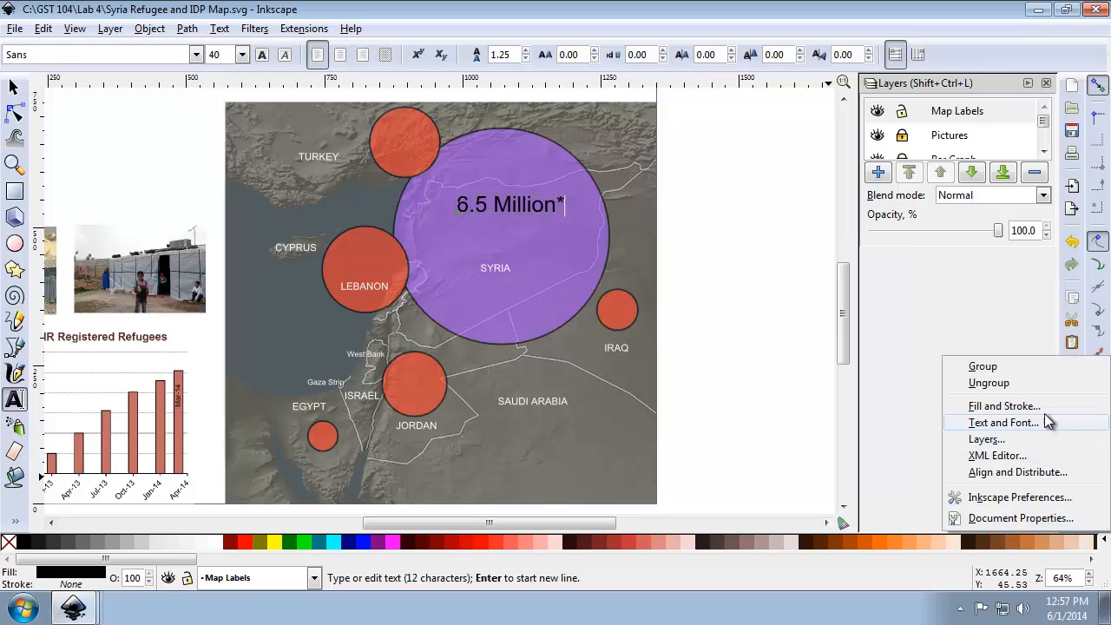
{"action": "left_click", "coordinate": [1004, 406]}
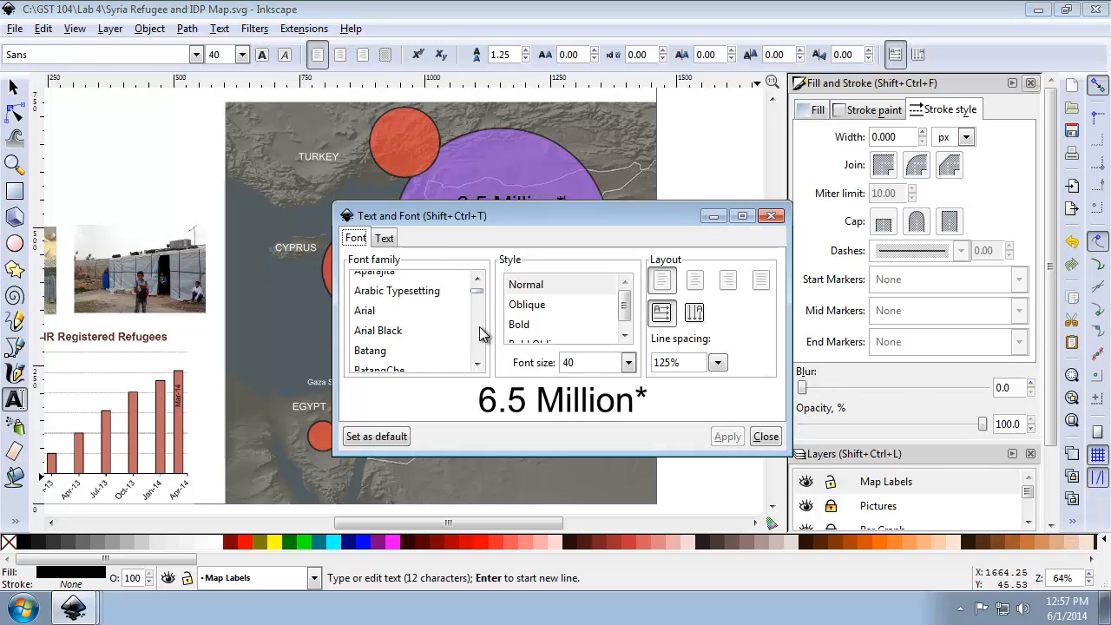
{"action": "left_click", "coordinate": [365, 309]}
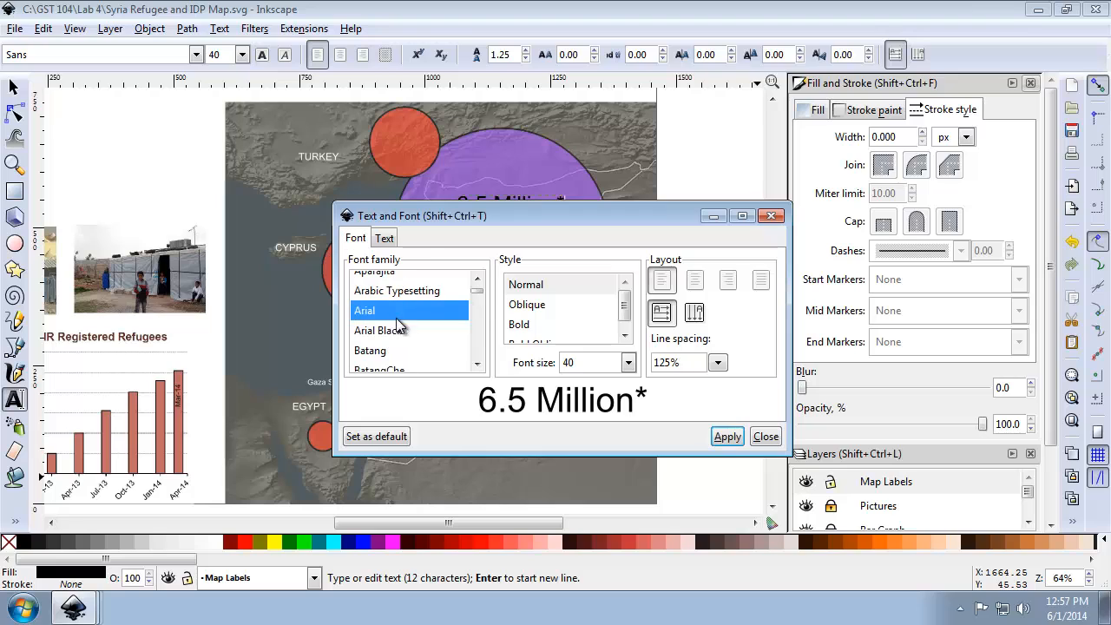
{"action": "left_click", "coordinate": [594, 363]}
{"action": "type", "text": "32"}
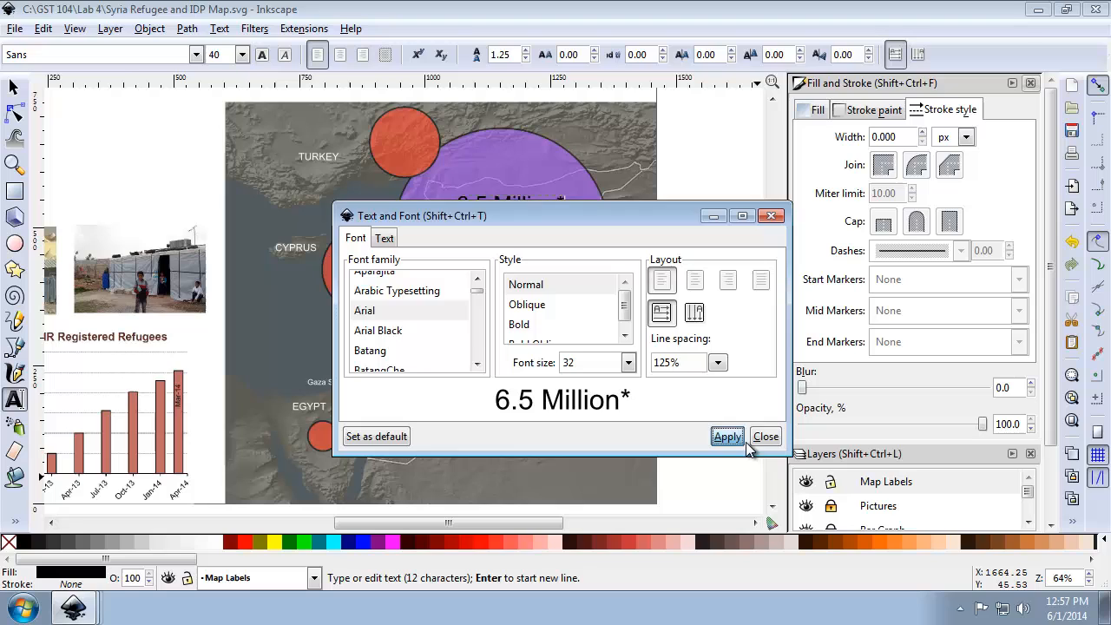
{"action": "left_click", "coordinate": [766, 435]}
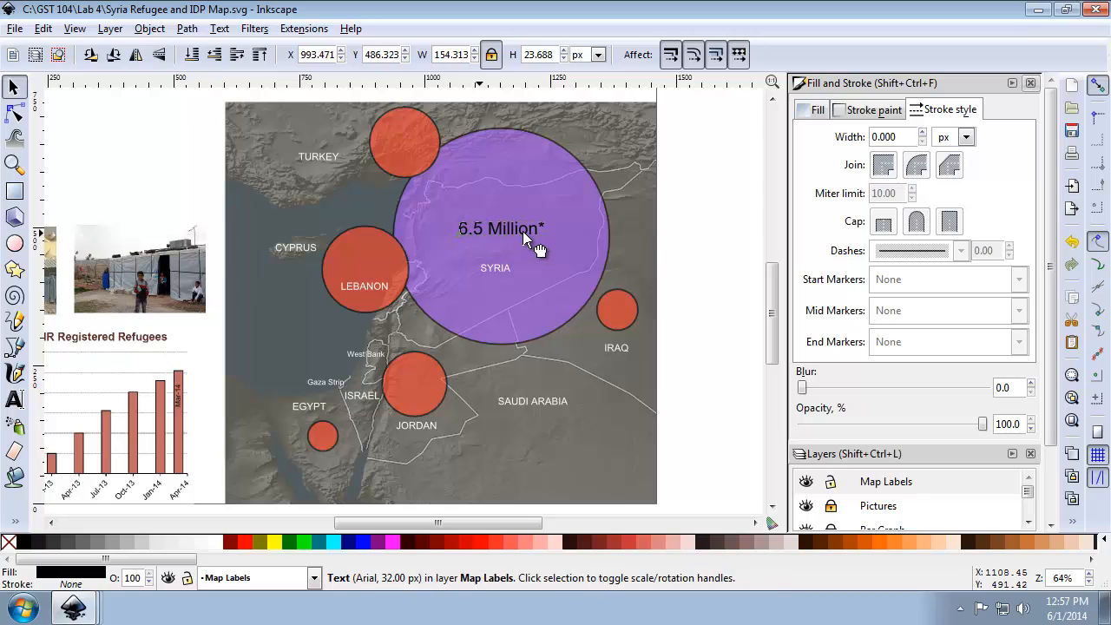
Settle the label in the Syria circle and ready a new text label for Lebanon.
{"action": "left_click", "coordinate": [502, 229]}
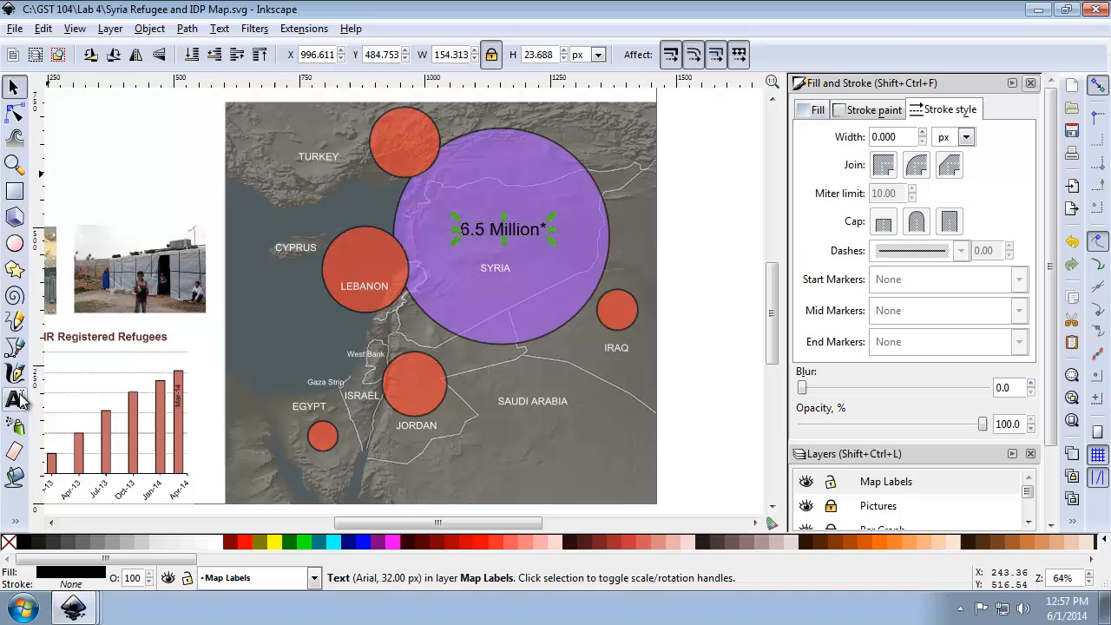
{"action": "left_click", "coordinate": [15, 400]}
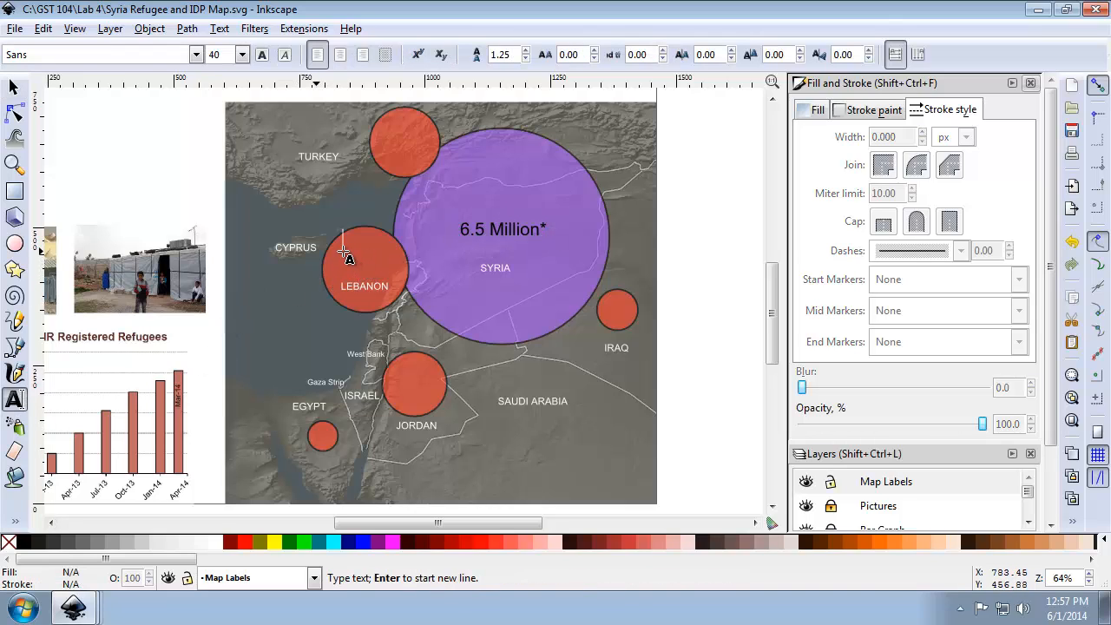
Add the refugee count 980,731 as a label on the Lebanon circle.
{"action": "type", "text": "980"}
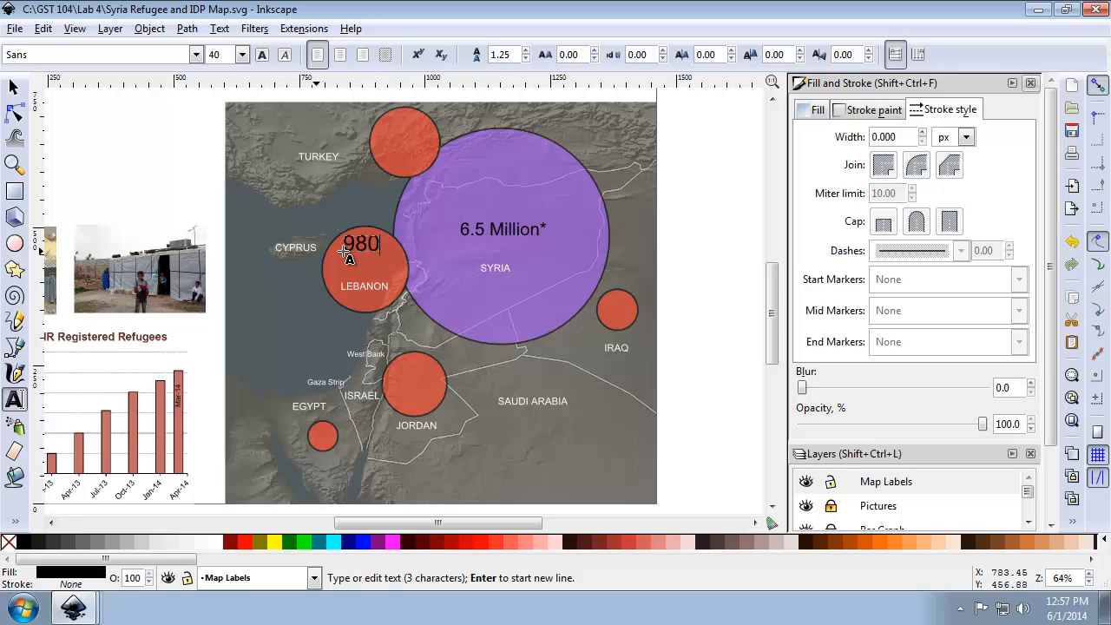
{"action": "type", "text": ",7"}
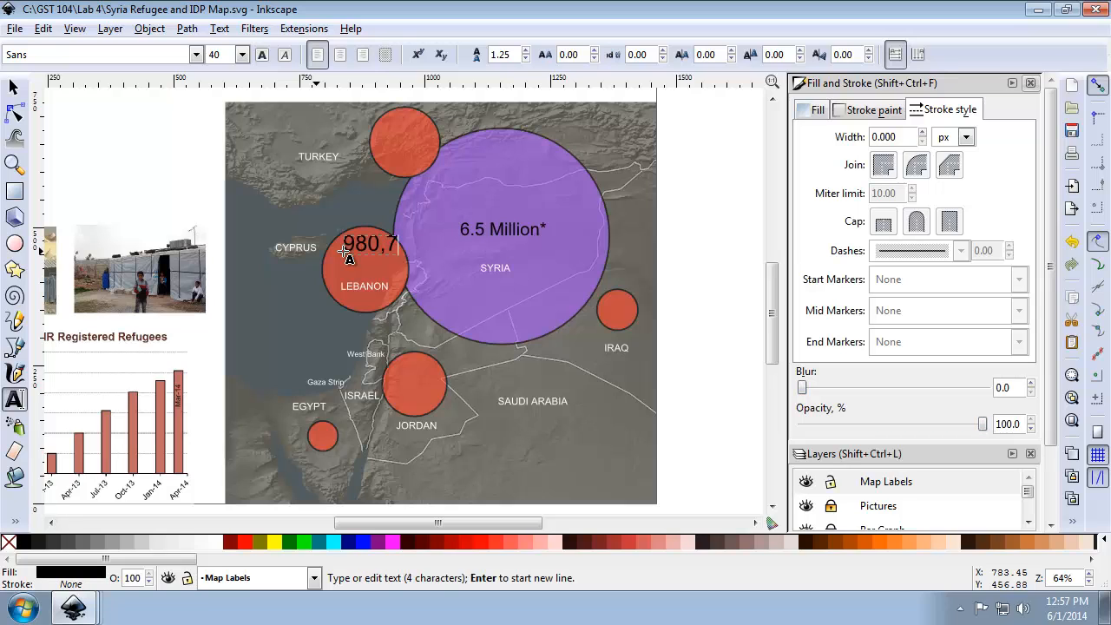
{"action": "type", "text": "31"}
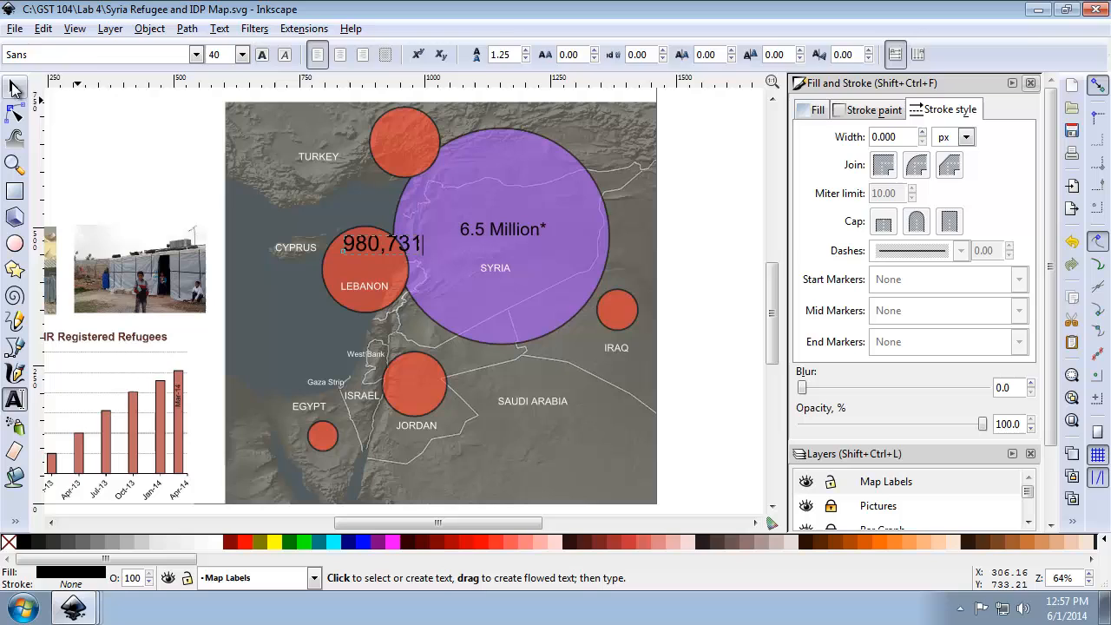
{"action": "right_click", "coordinate": [382, 243]}
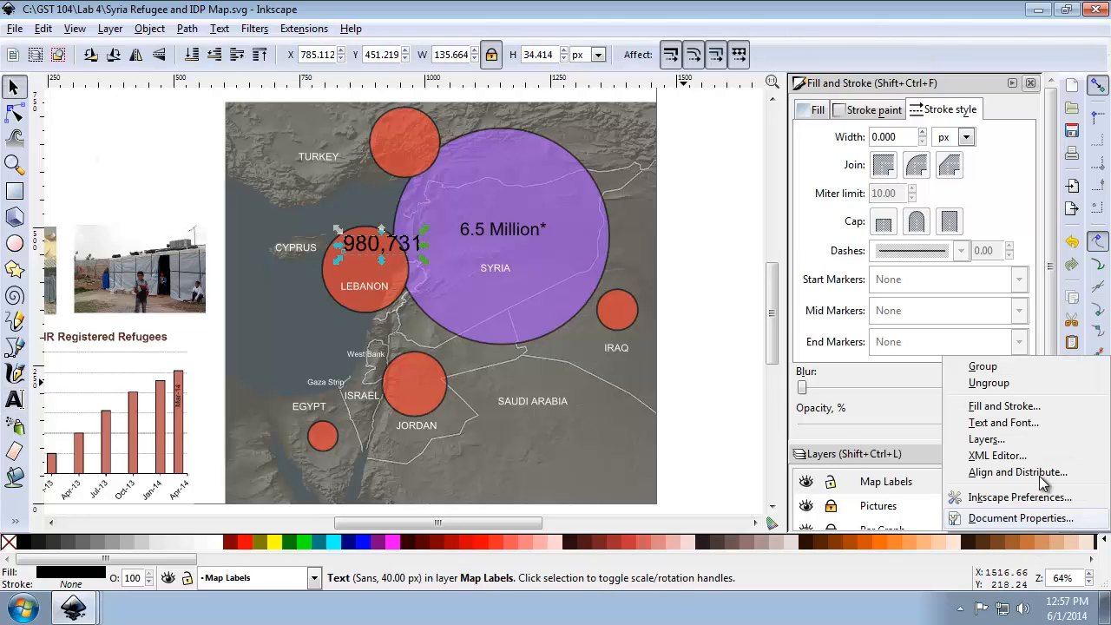
Restyle the 980,731 label as Arial at font size 22.
{"action": "left_click", "coordinate": [1003, 422]}
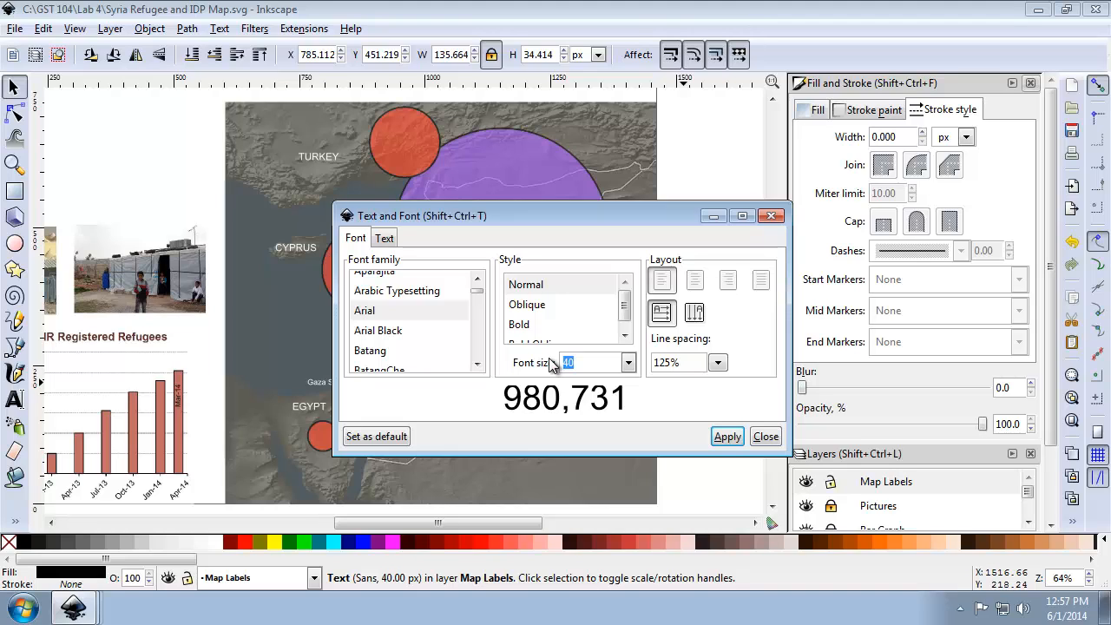
{"action": "type", "text": "226,934"}
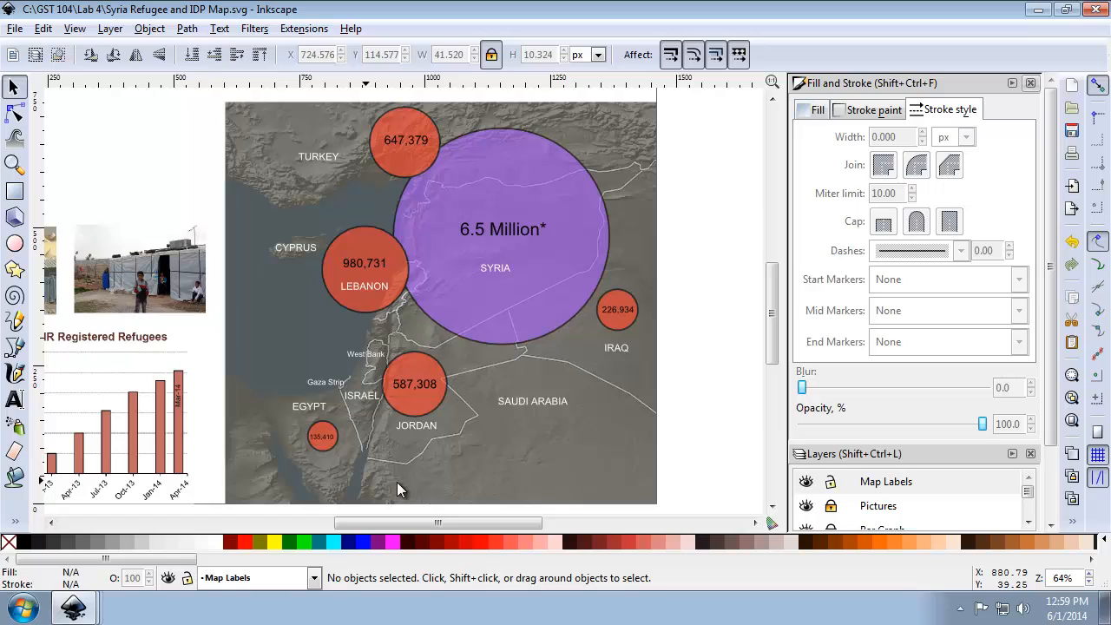
{"action": "mouse_move", "coordinate": [1073, 497]}
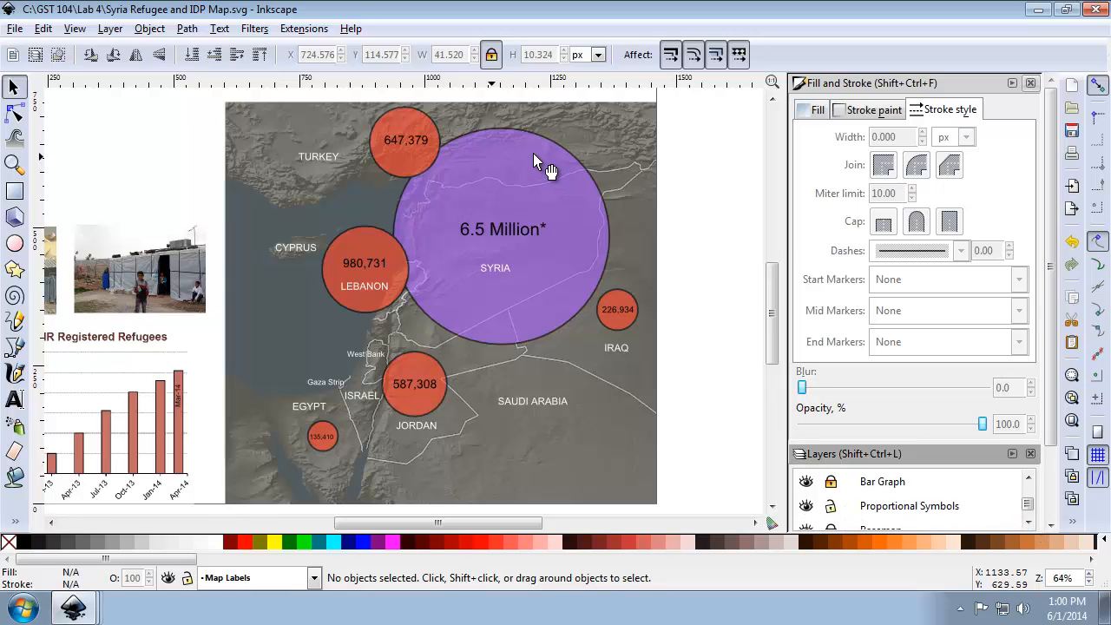
Select the Syria circle, then Shift+add its 6.5 Million* label to the selection.
{"action": "left_click", "coordinate": [502, 229]}
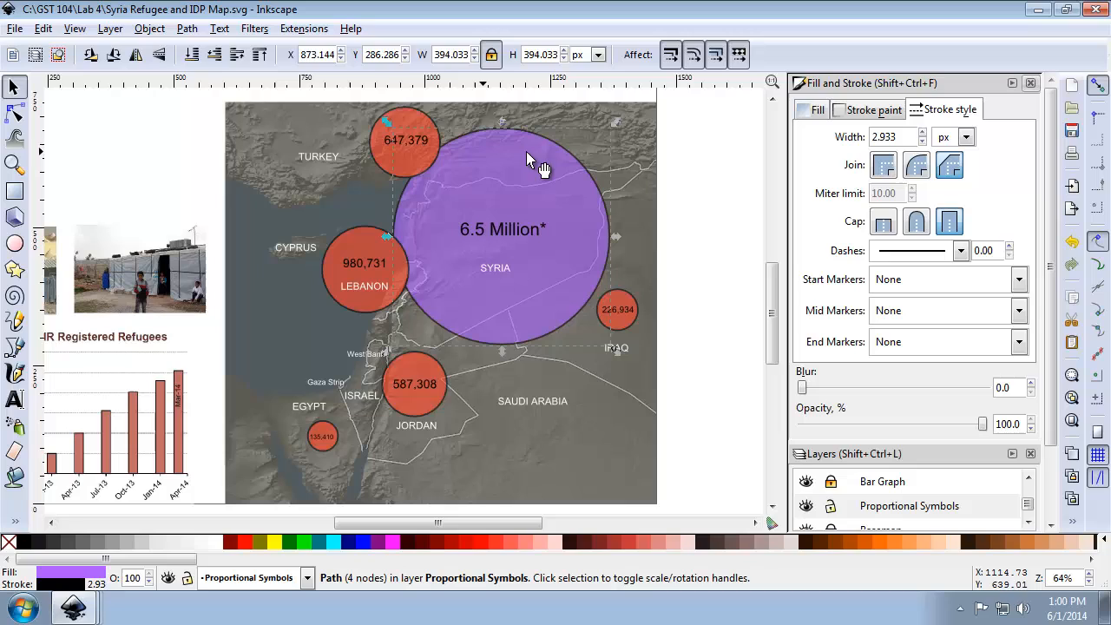
{"action": "mouse_move", "coordinate": [535, 244]}
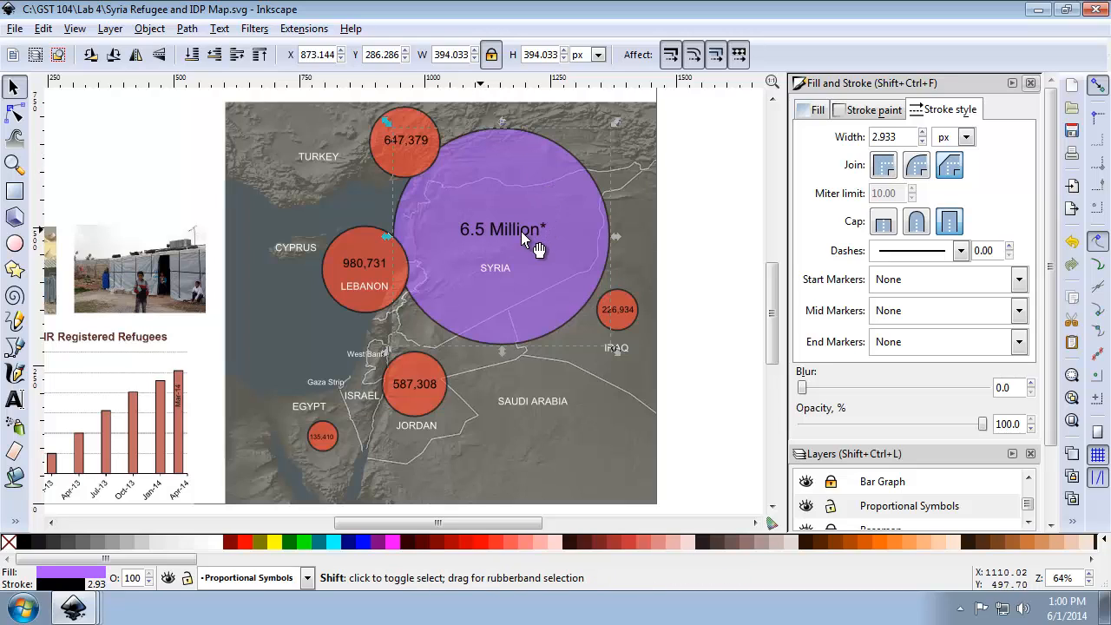
{"action": "left_click", "coordinate": [503, 229]}
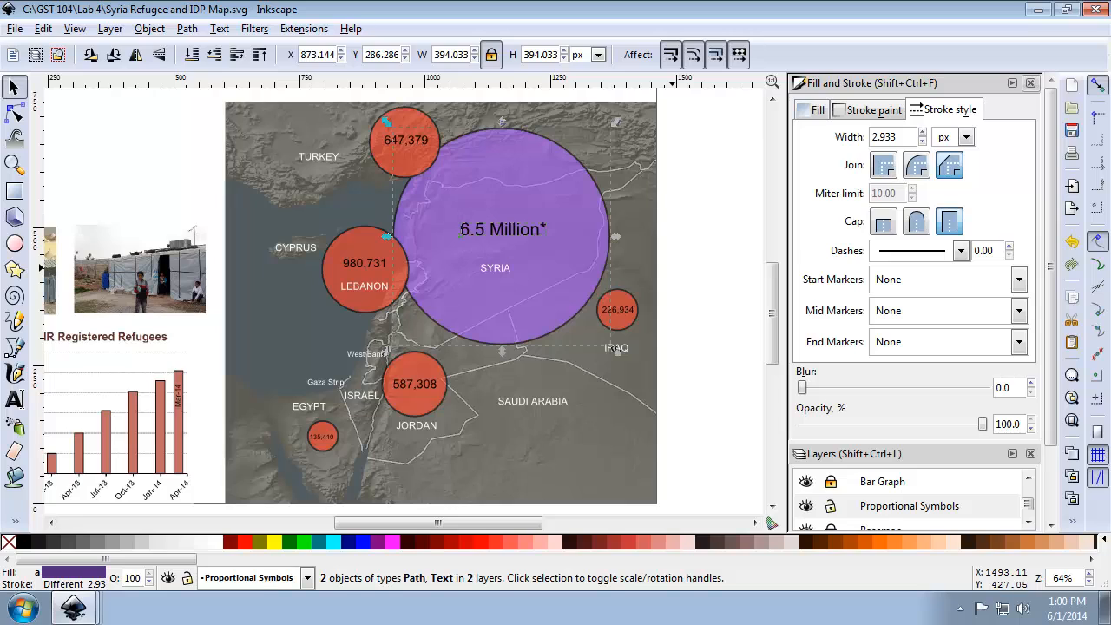
{"action": "mouse_move", "coordinate": [1042, 215]}
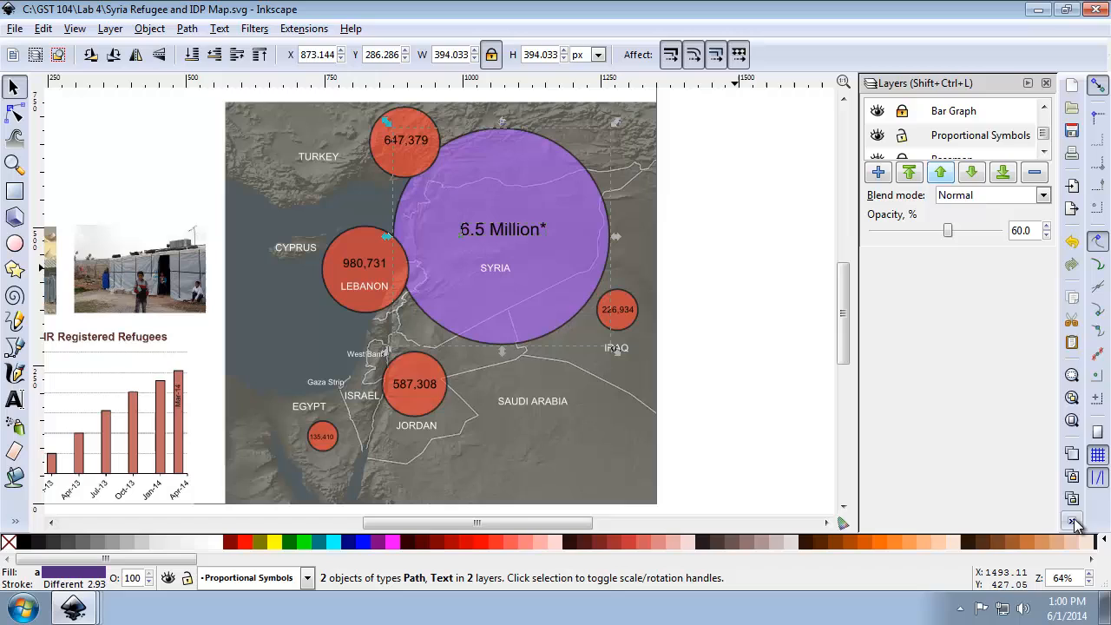
In Align and Distribute, set alignment Relative to: First selected (the Syria circle).
{"action": "left_click", "coordinate": [1073, 521]}
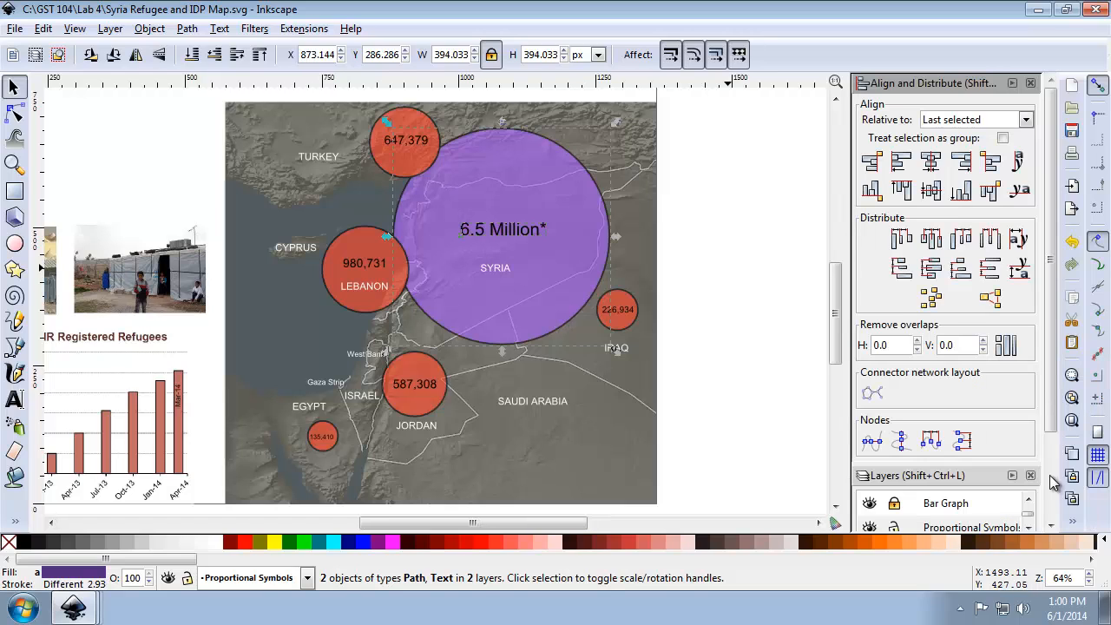
{"action": "left_click", "coordinate": [1024, 120]}
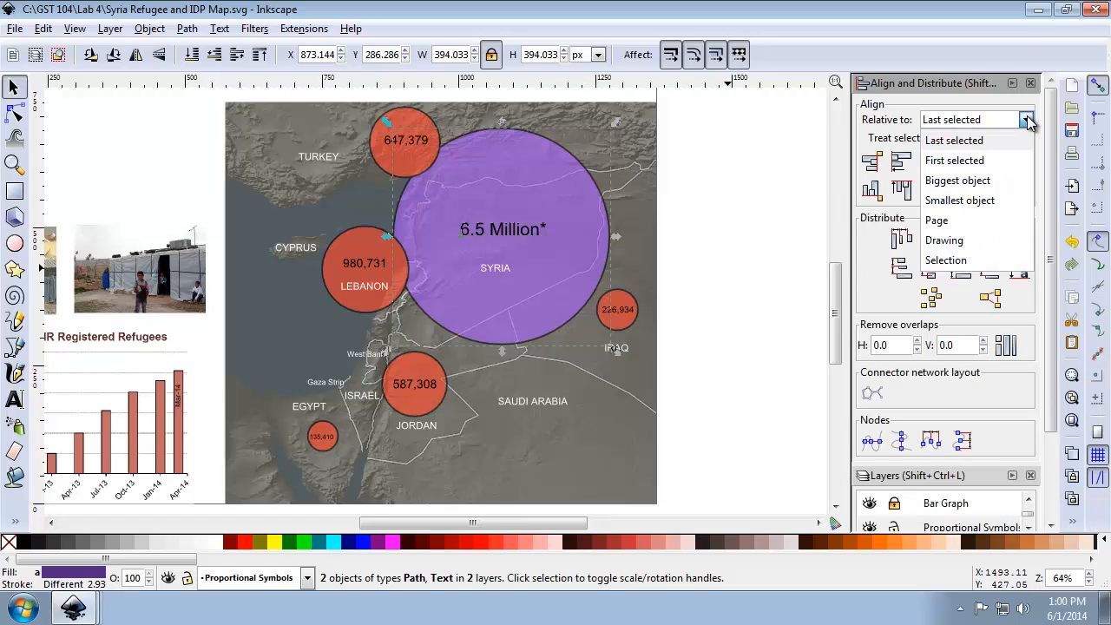
{"action": "left_click", "coordinate": [955, 159]}
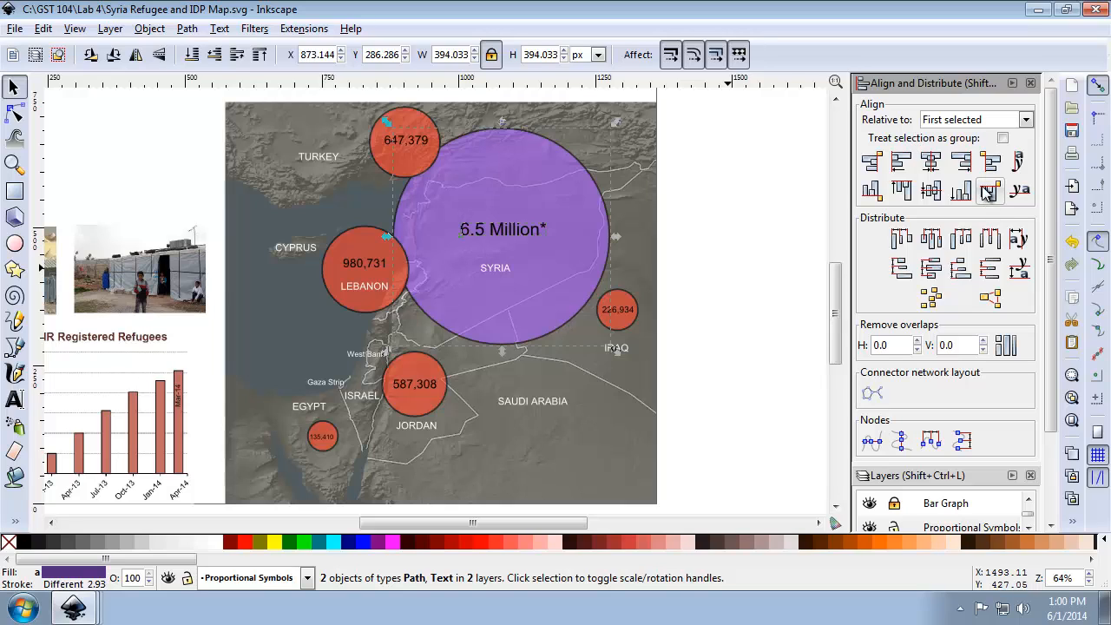
{"action": "mouse_move", "coordinate": [930, 164]}
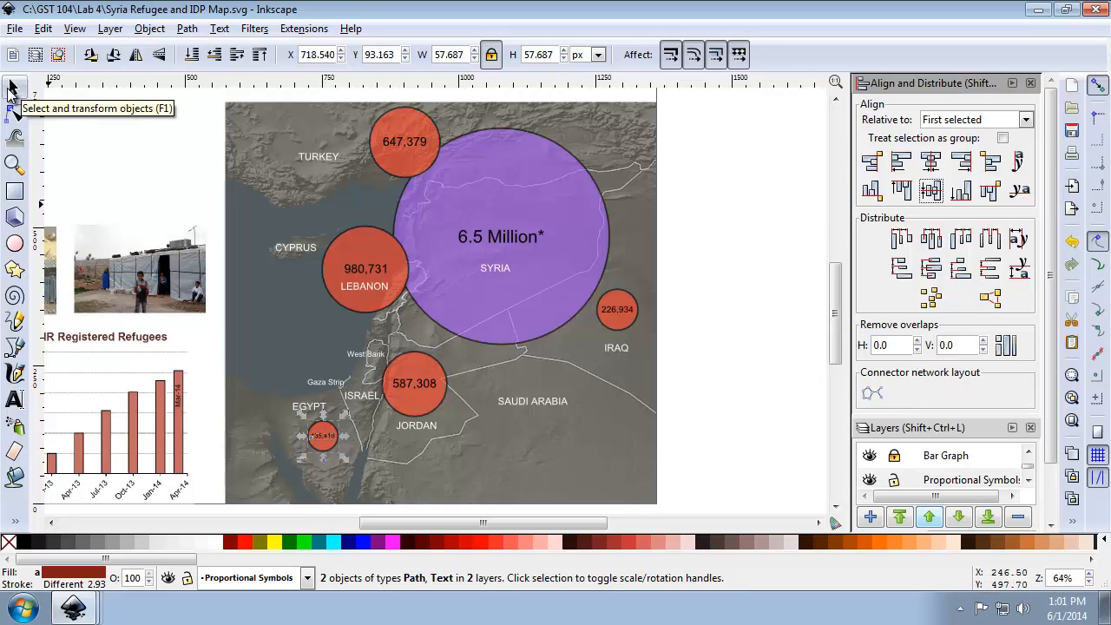
{"action": "mouse_move", "coordinate": [431, 302]}
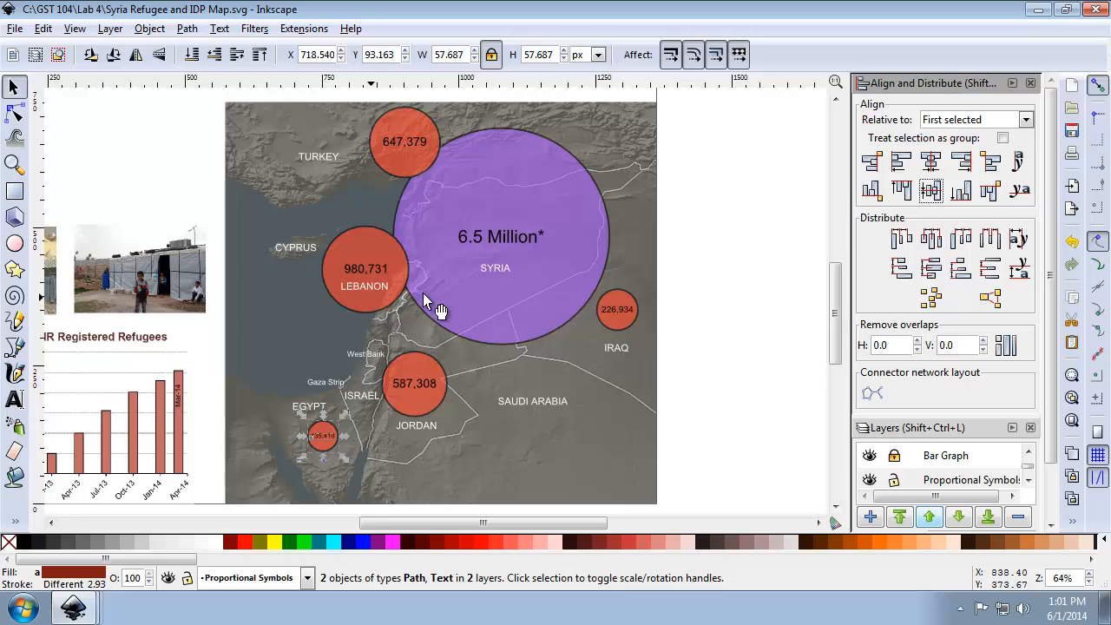
Move the LEBANON label down clear of the 980,731 count, then select the TURKEY label.
{"action": "left_click", "coordinate": [365, 287]}
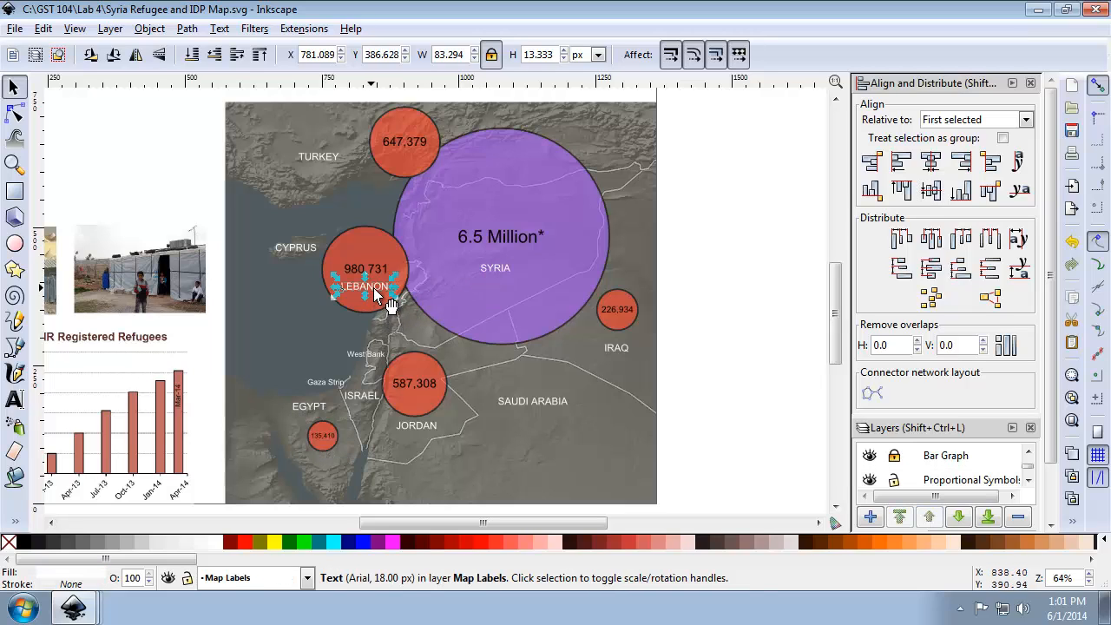
{"action": "left_click_drag", "start_coordinate": [368, 287], "coordinate": [391, 292]}
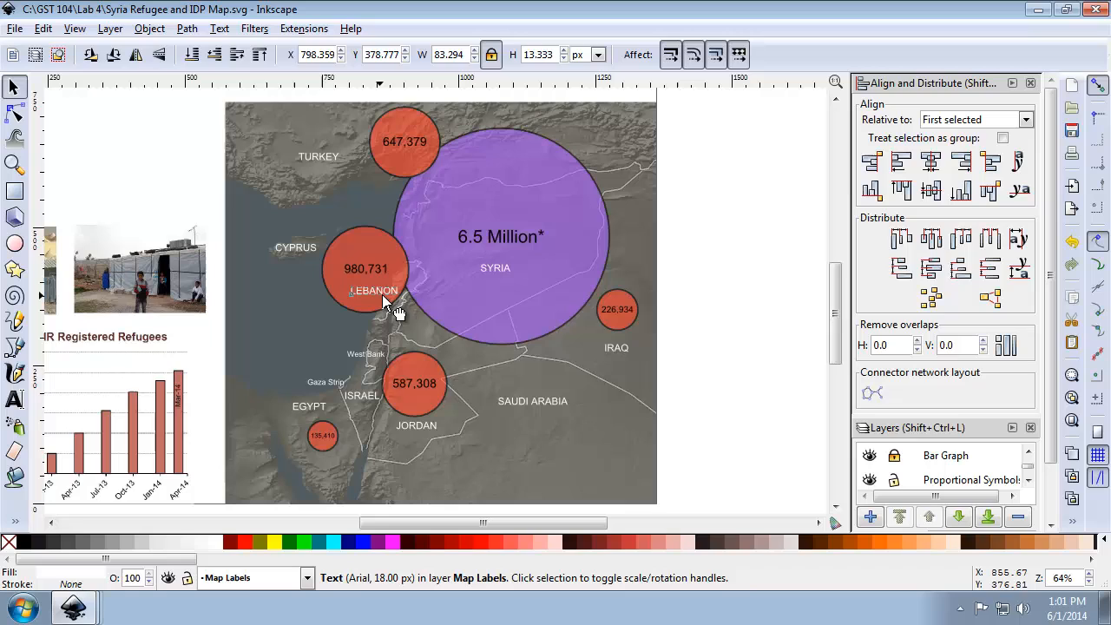
{"action": "left_click_drag", "start_coordinate": [386, 298], "coordinate": [391, 295]}
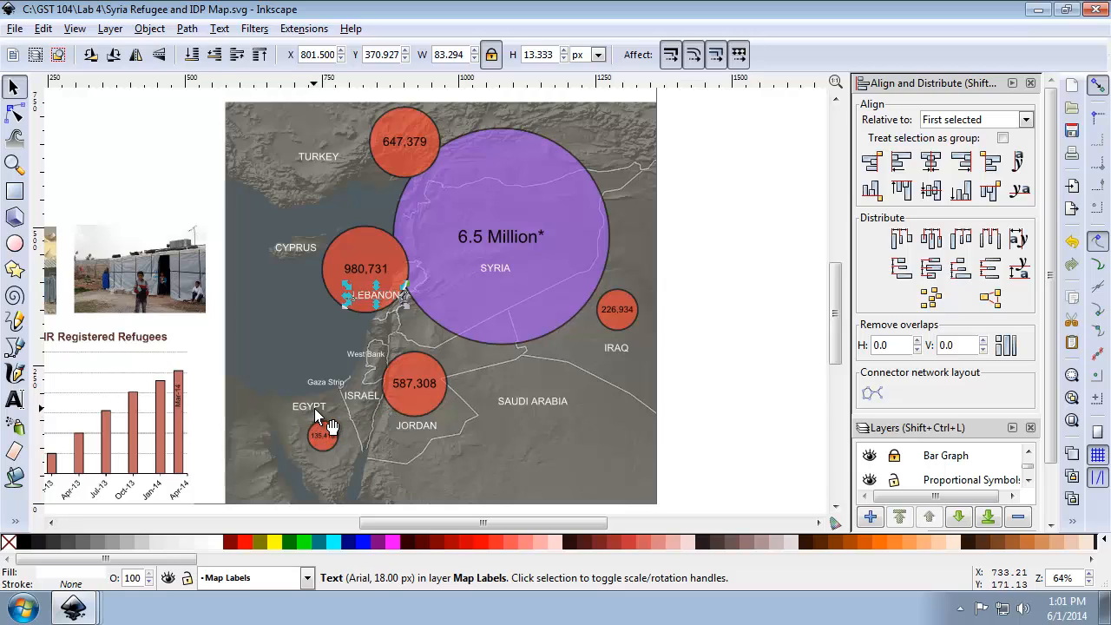
{"action": "left_click", "coordinate": [309, 406]}
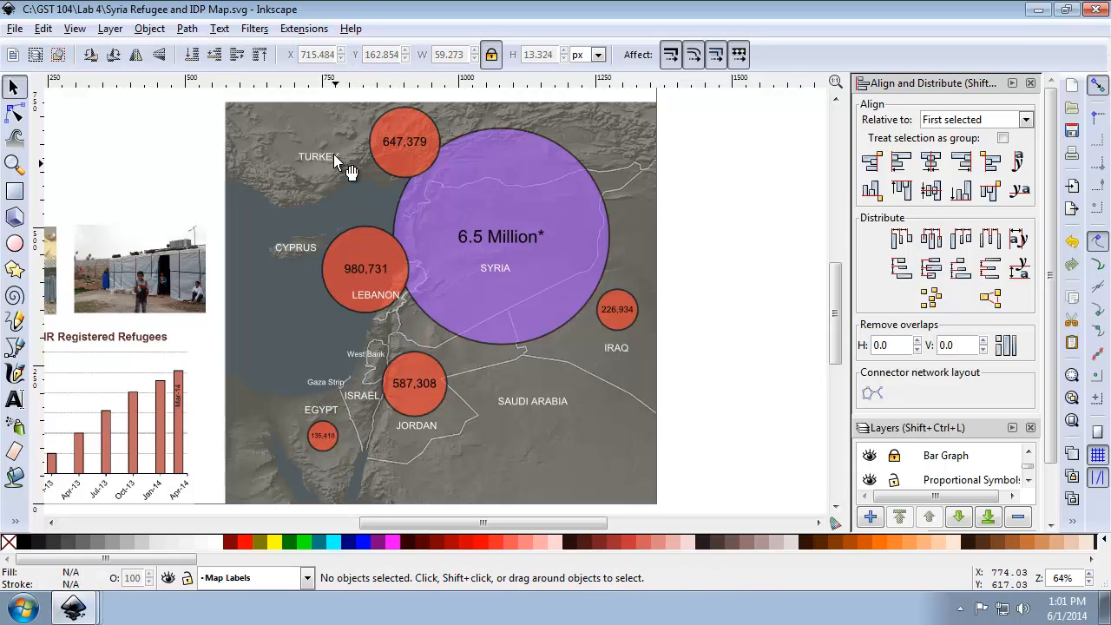
{"action": "left_click", "coordinate": [319, 153]}
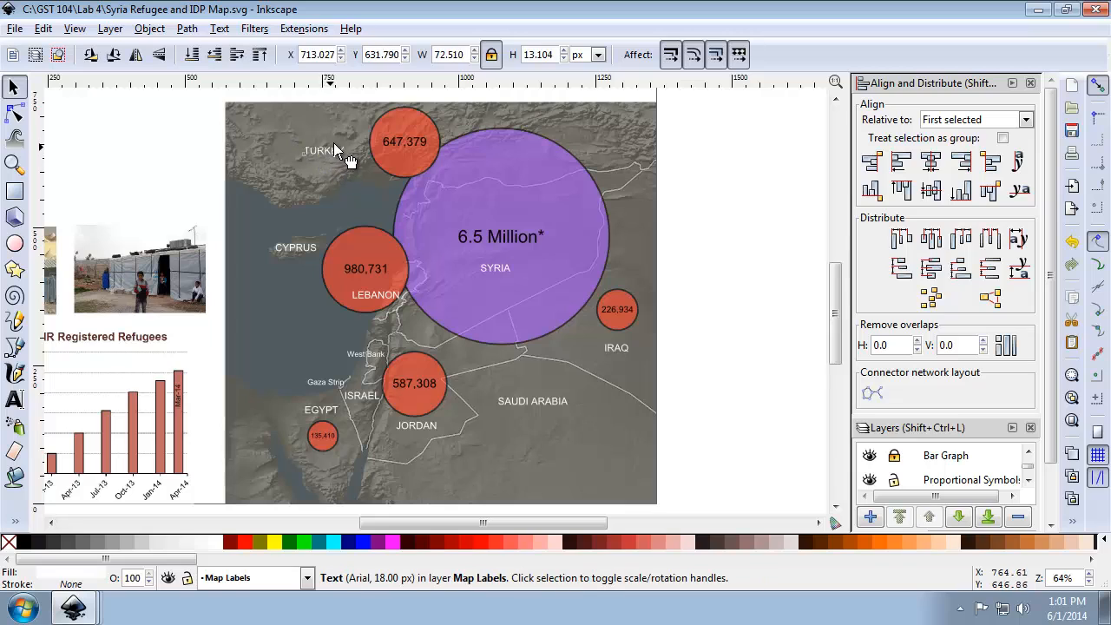